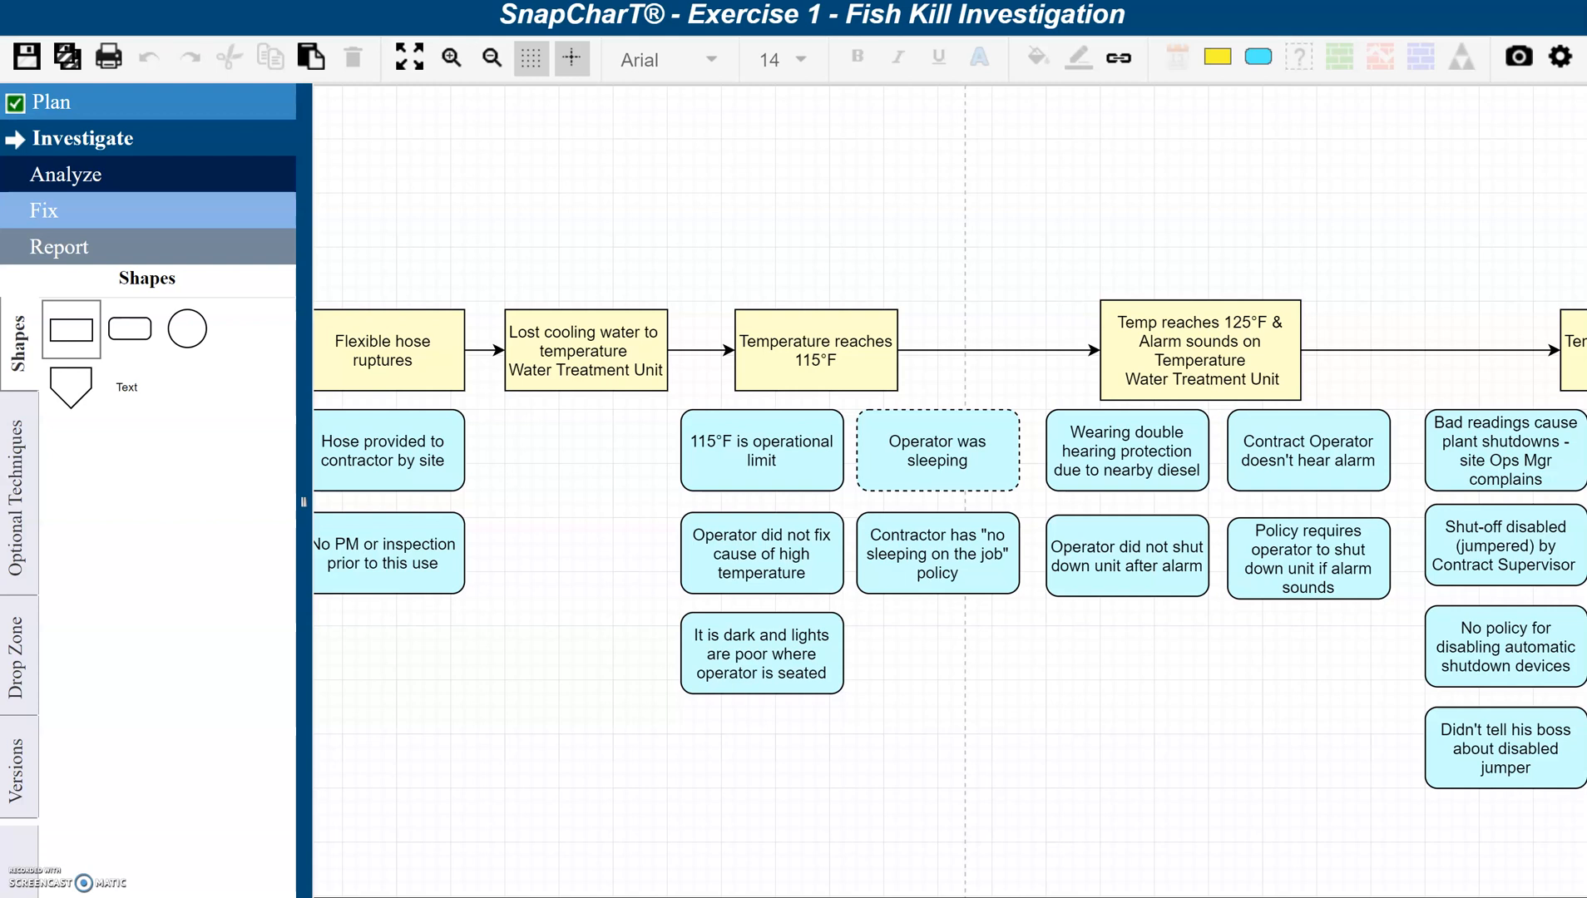
- Show the Optional Techniques list for the Fish Kill chart, including Equifactor and Root Cause Tree
click(937, 450)
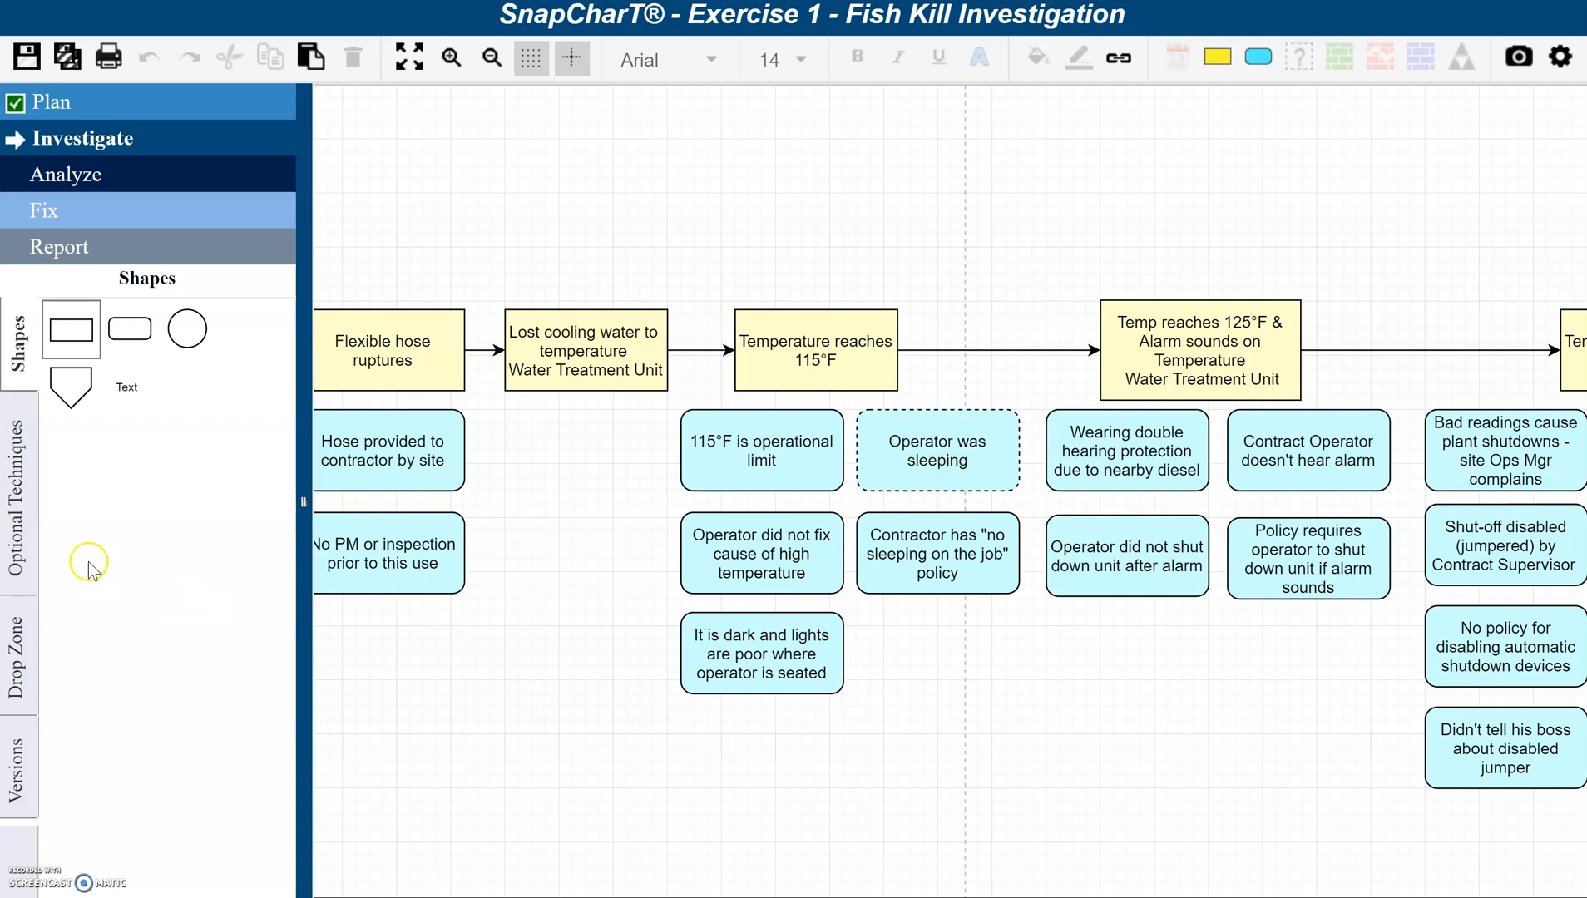
click(18, 490)
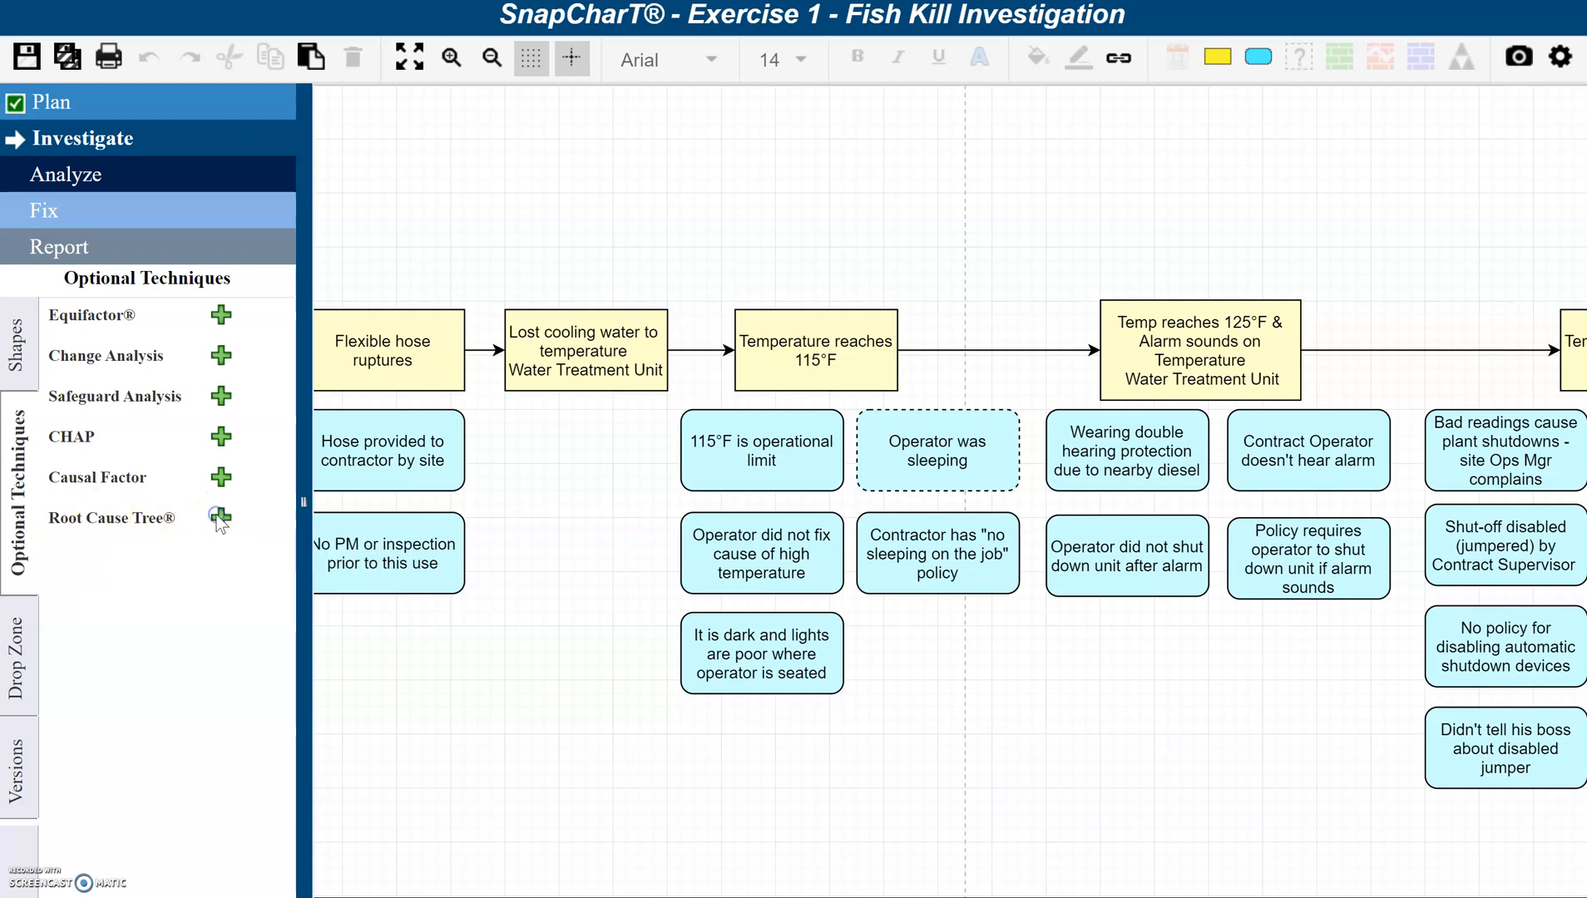
- Start a Root Cause Tree analysis and view its 15 Questions troubleshooting guide
click(219, 518)
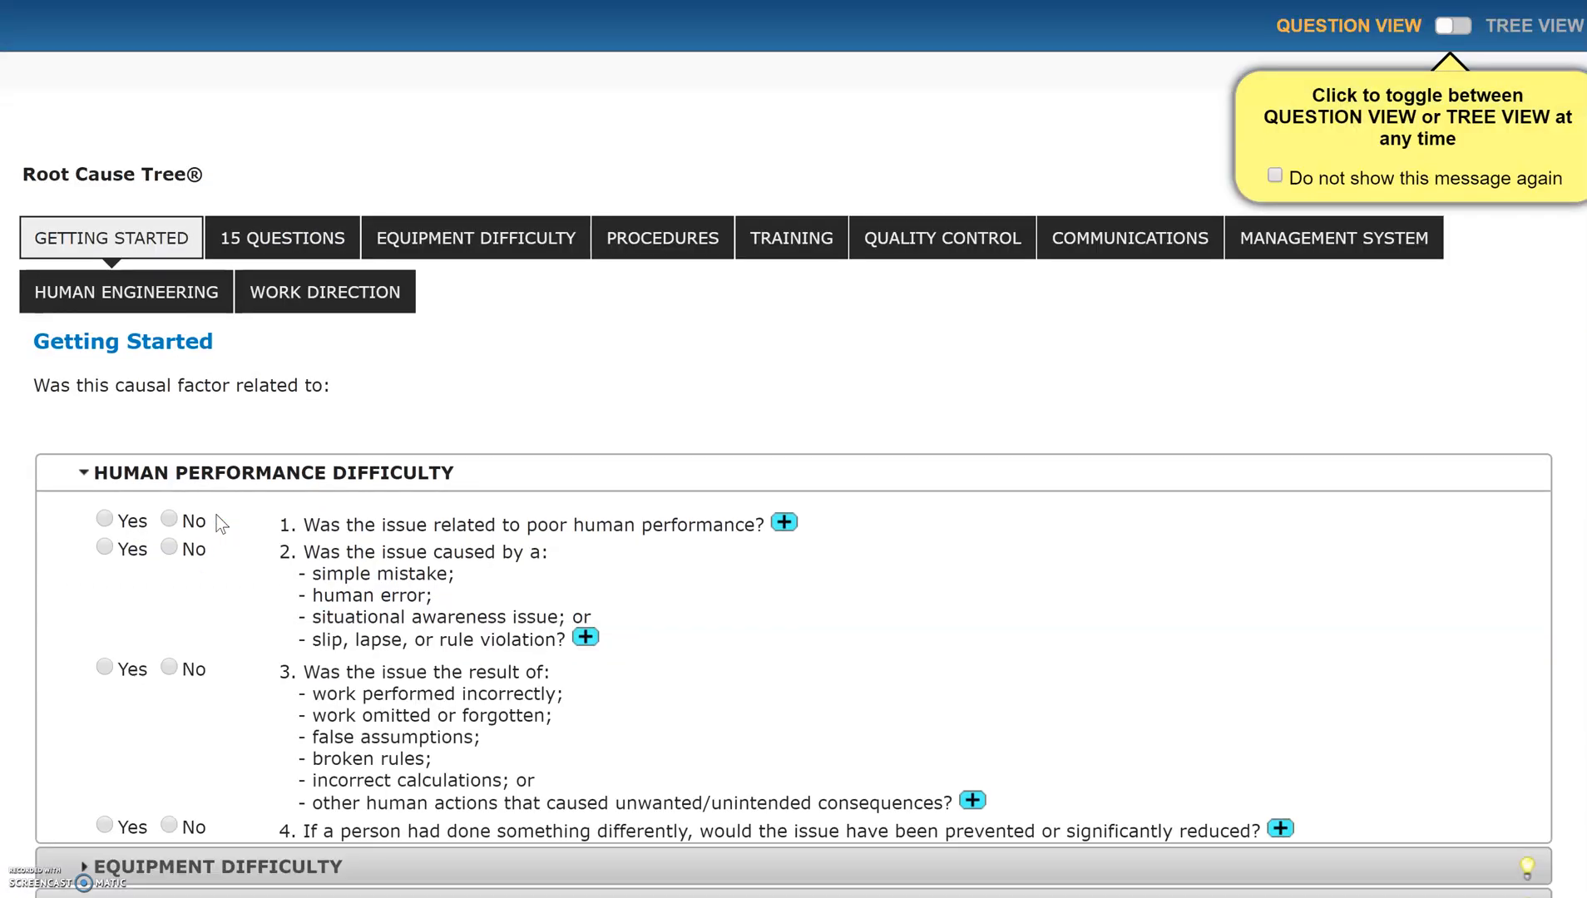
scroll(down, 3)
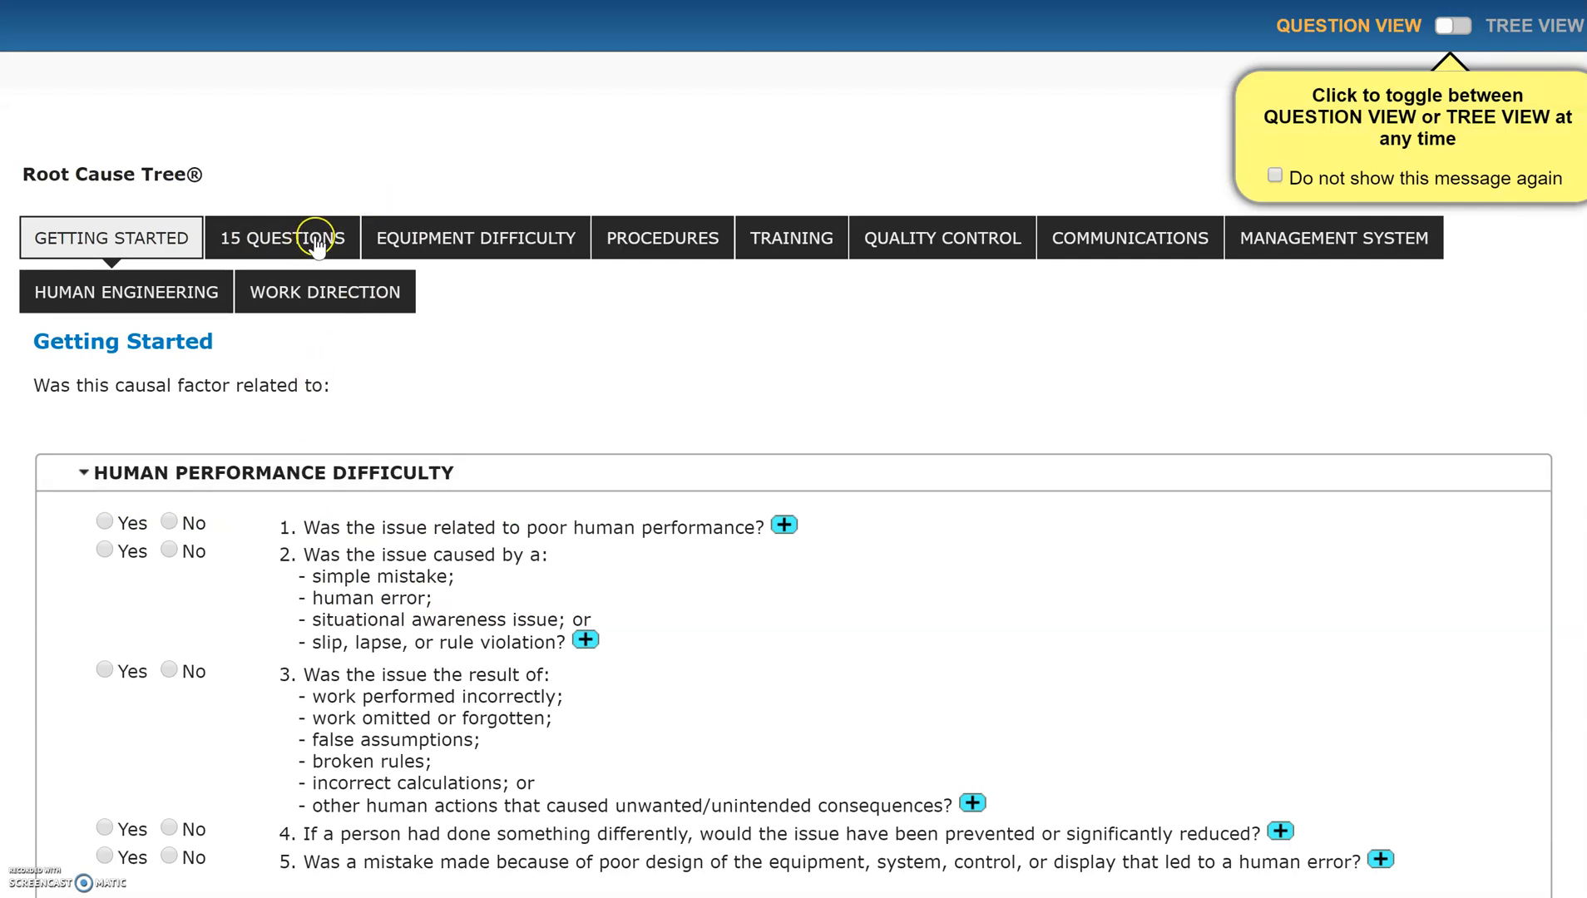
click(282, 238)
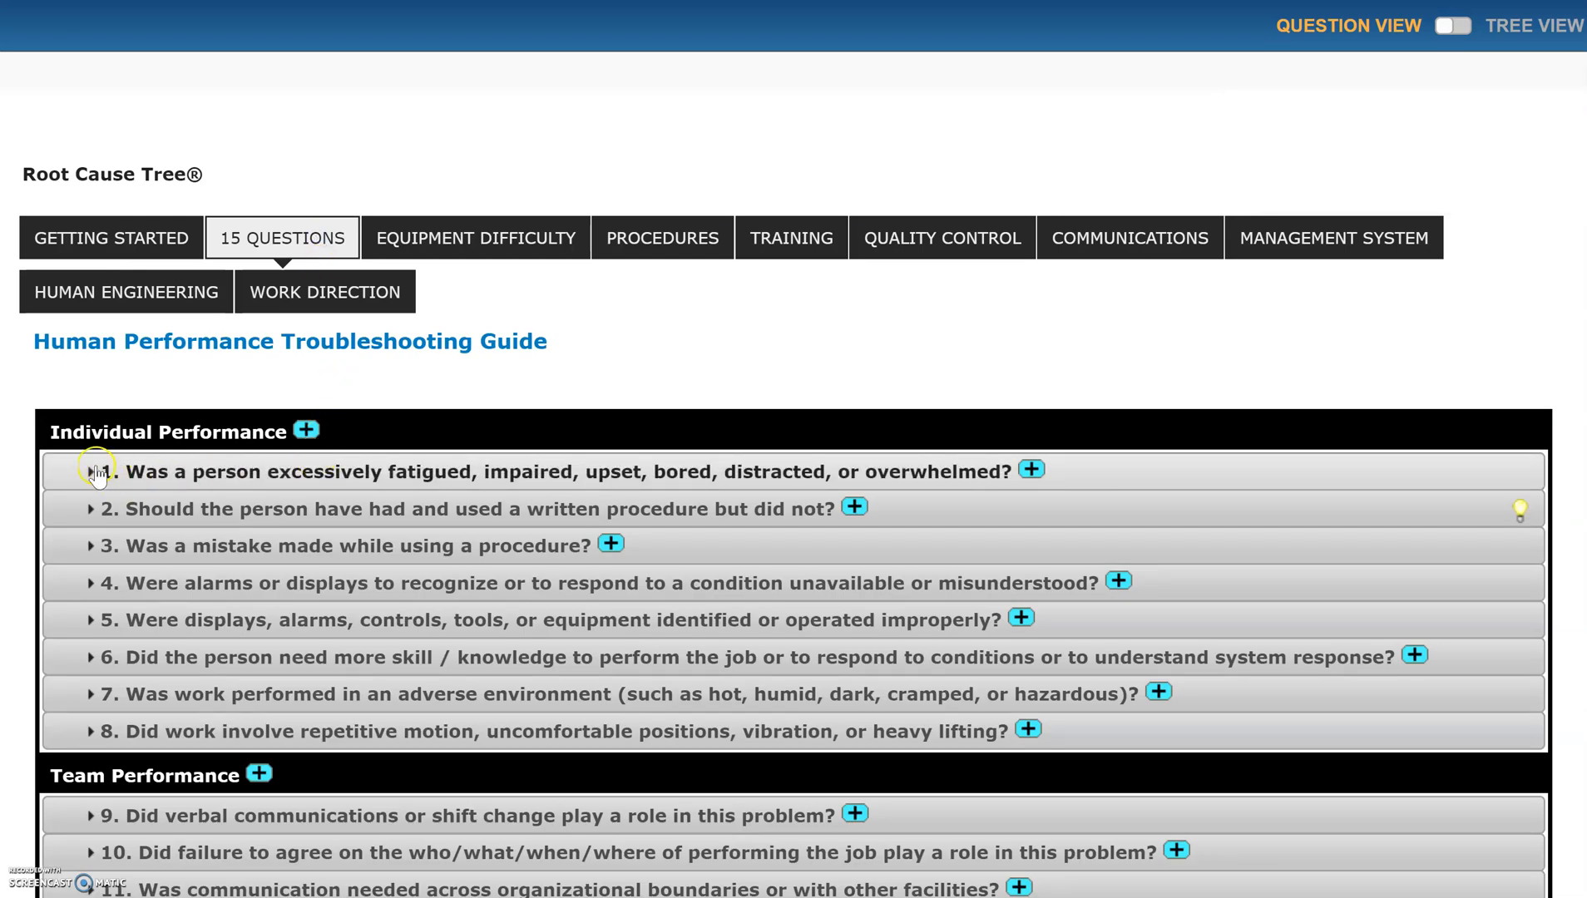
- Expand question 1 on excessive fatigue, impairment or overload to see its 18 sub-questions
click(94, 471)
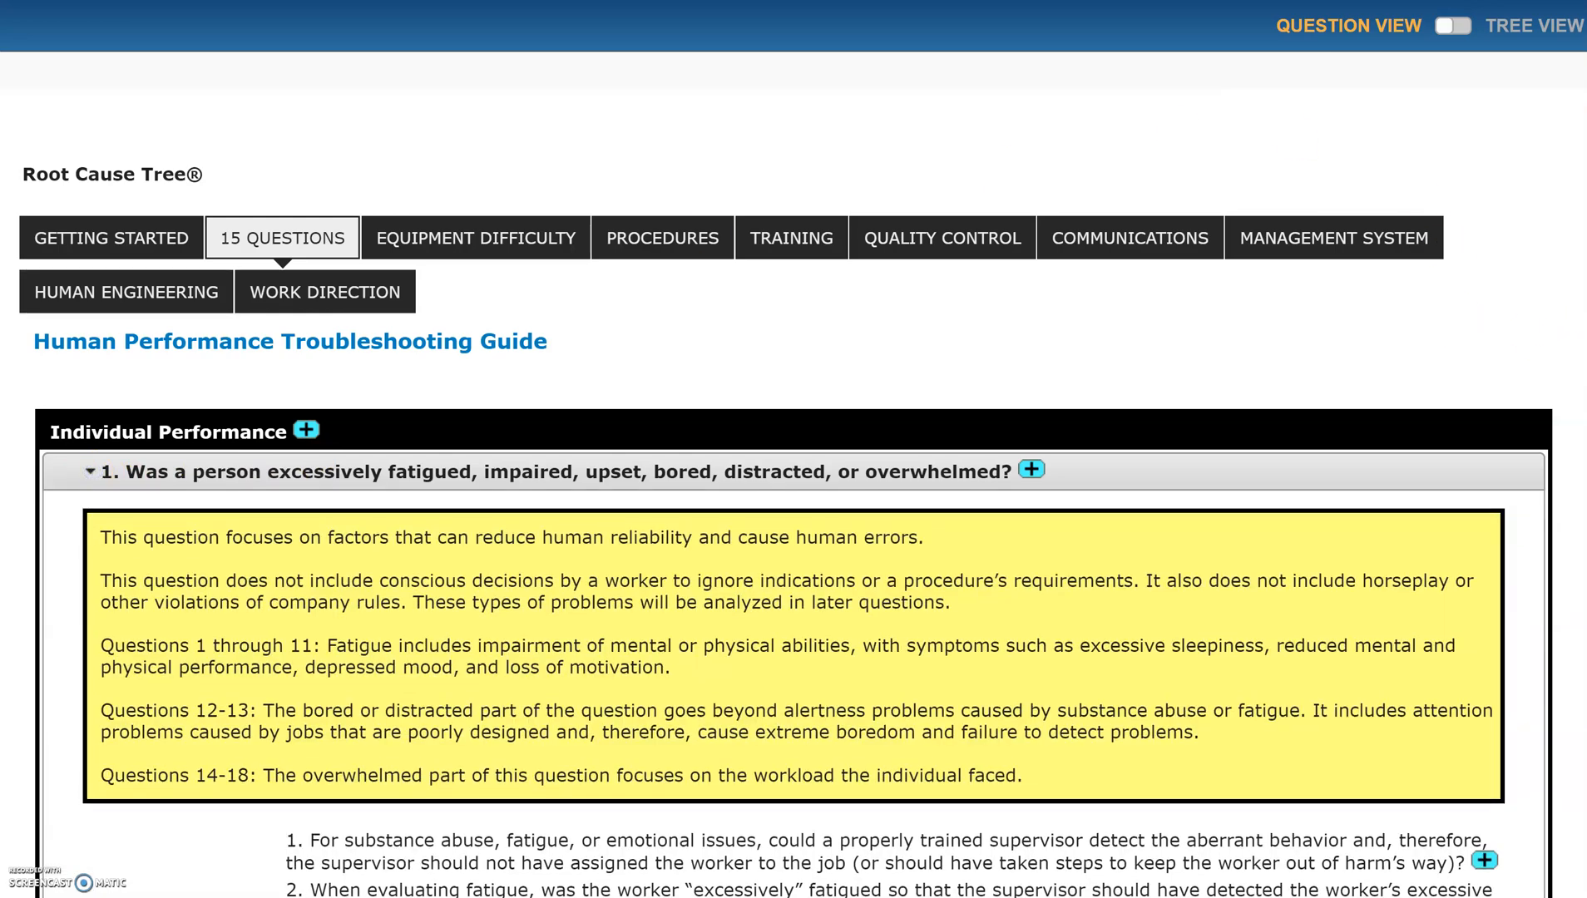
scroll(down, 3)
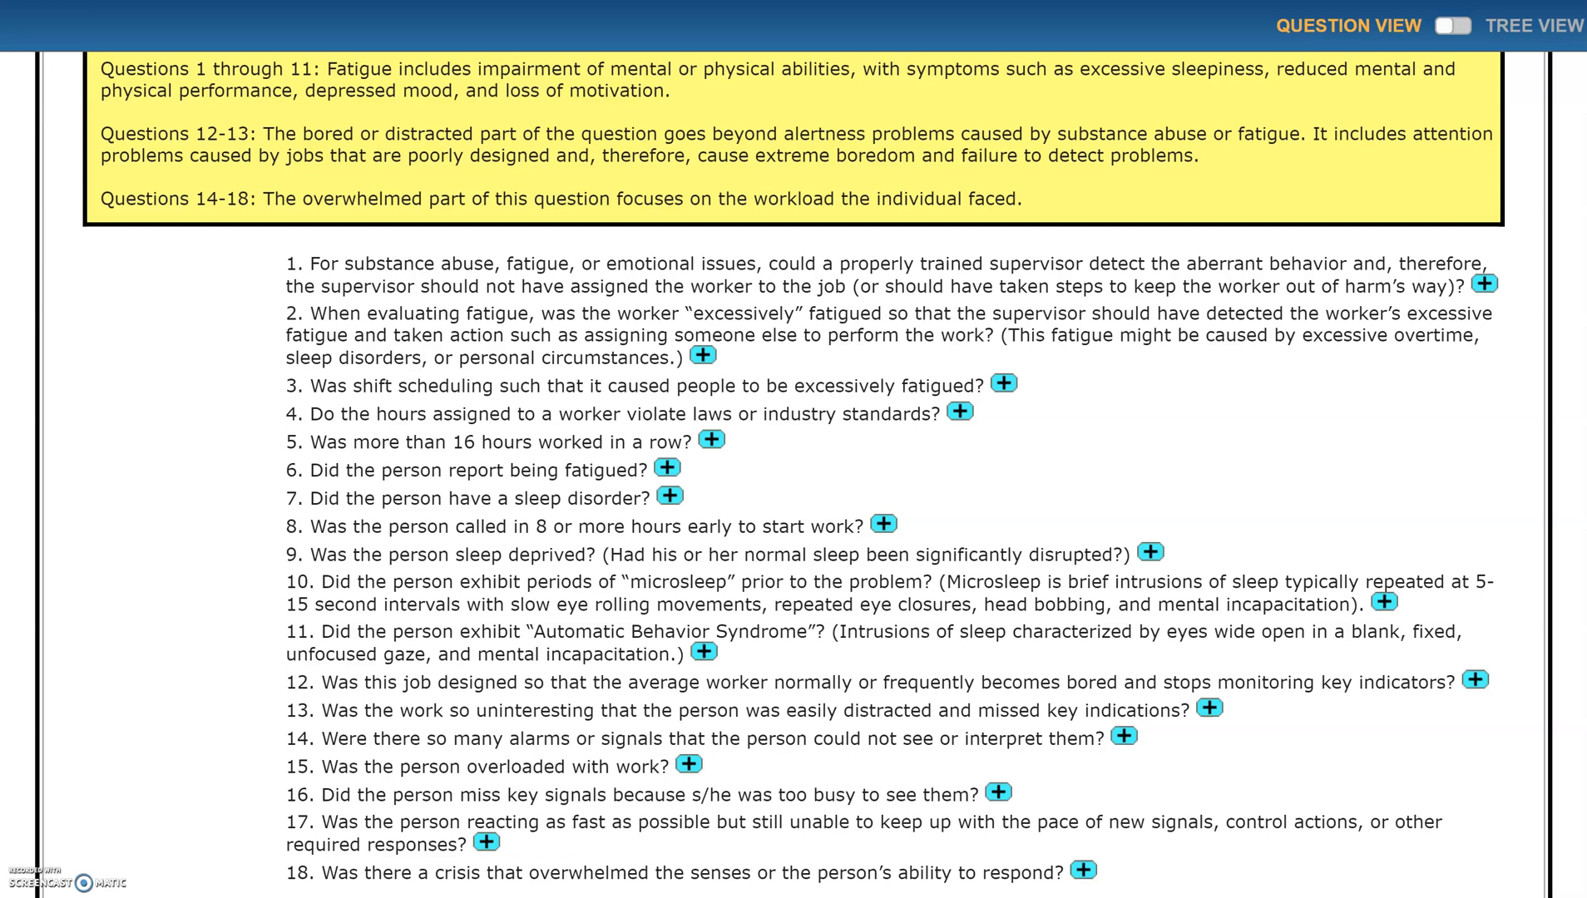
mouse_move(1144, 328)
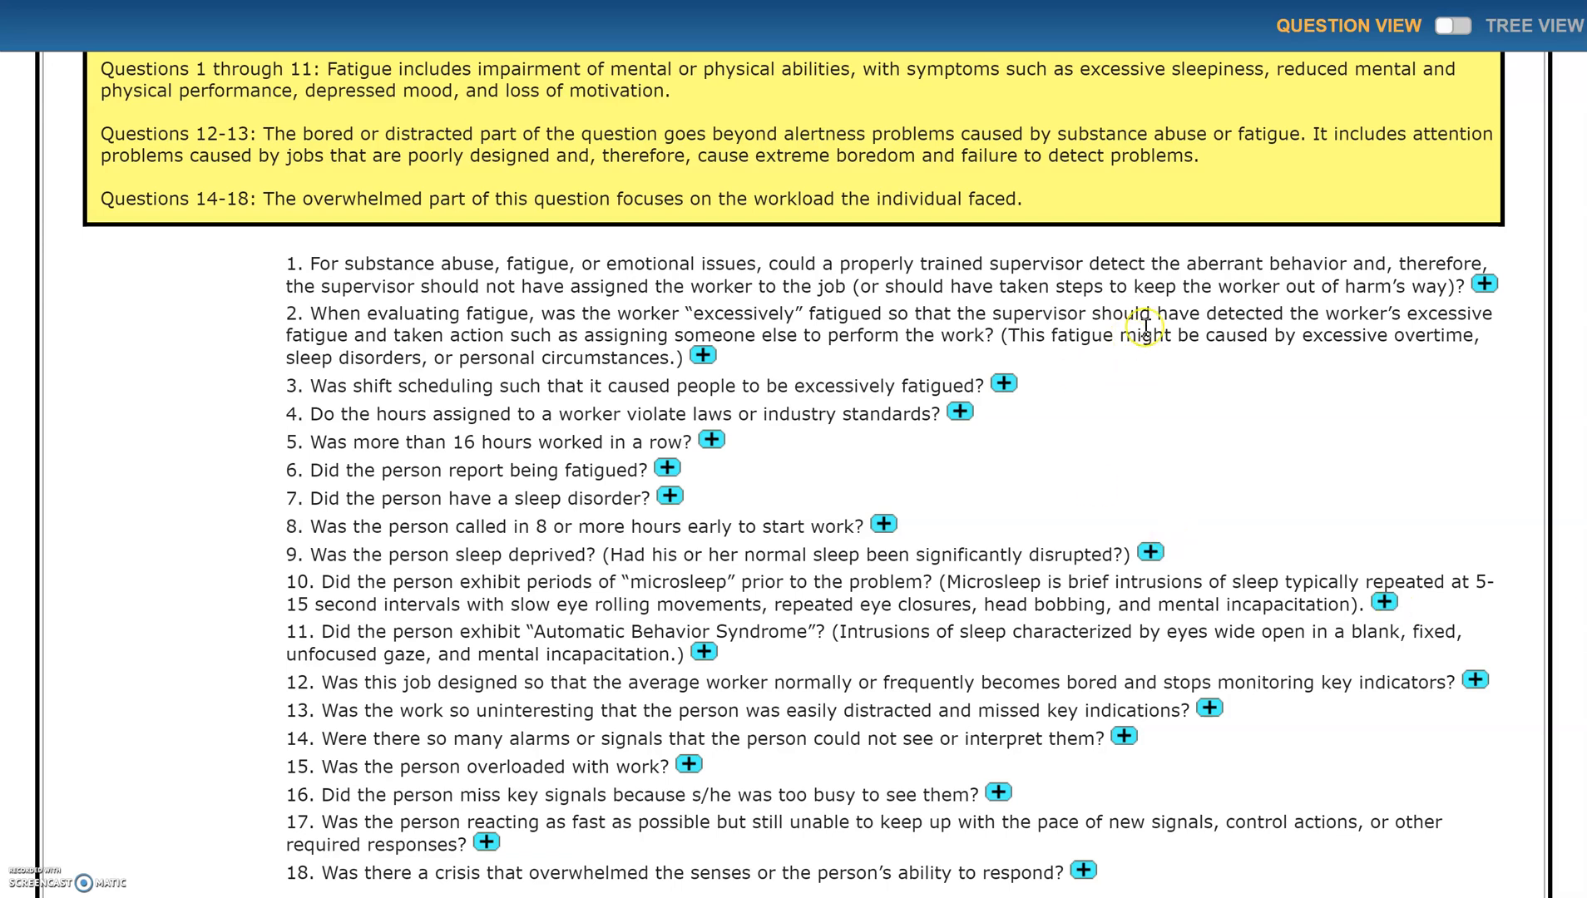
mouse_move(949, 524)
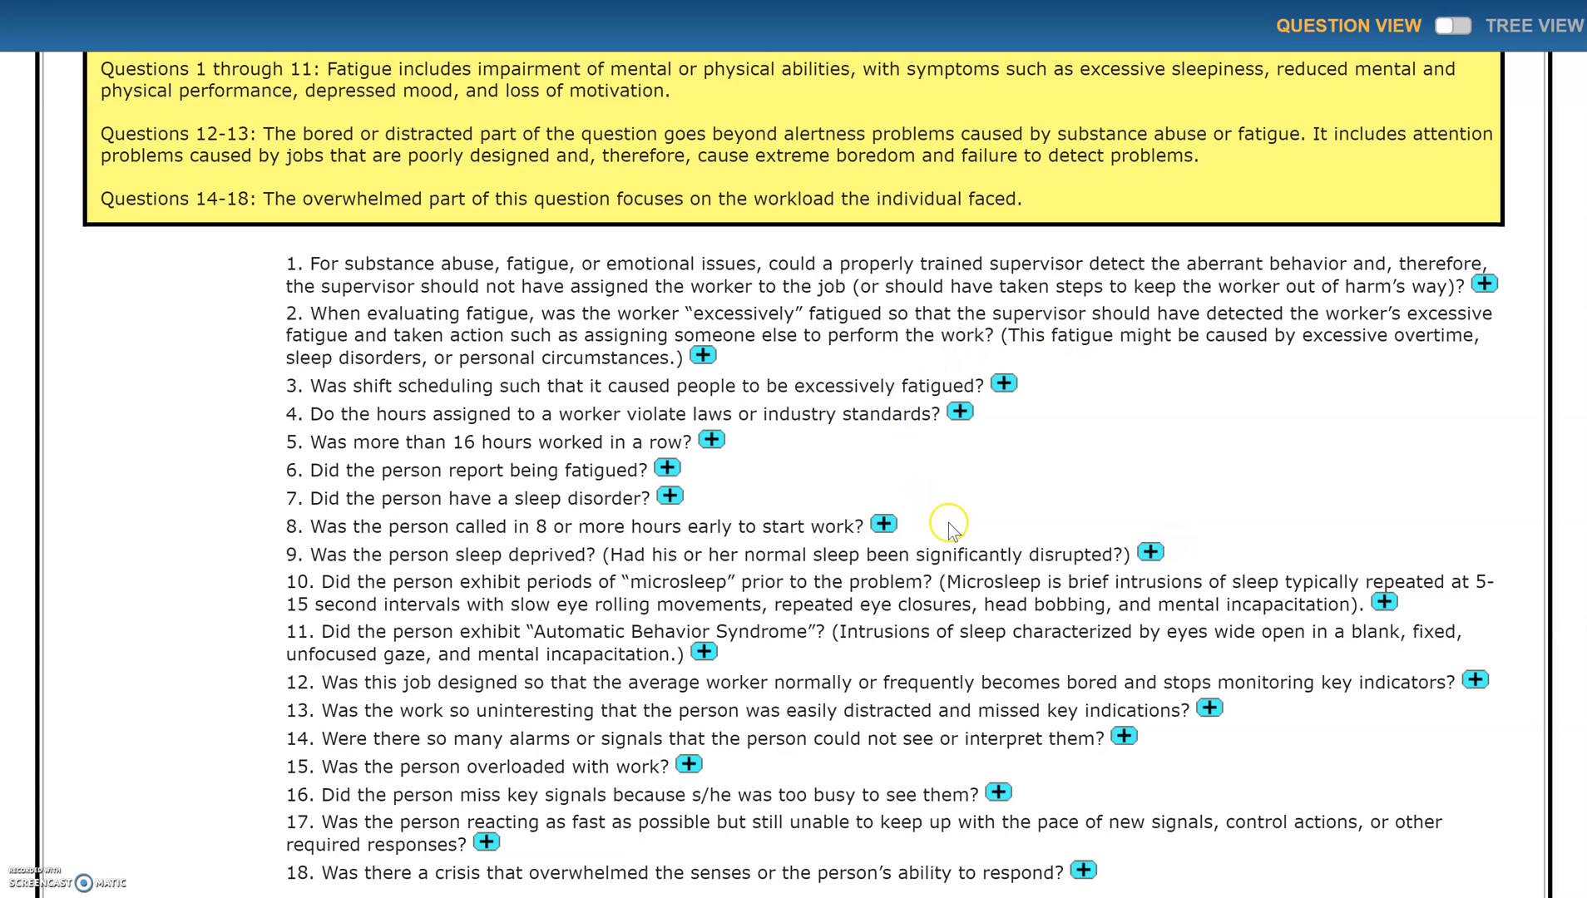
mouse_move(1083, 449)
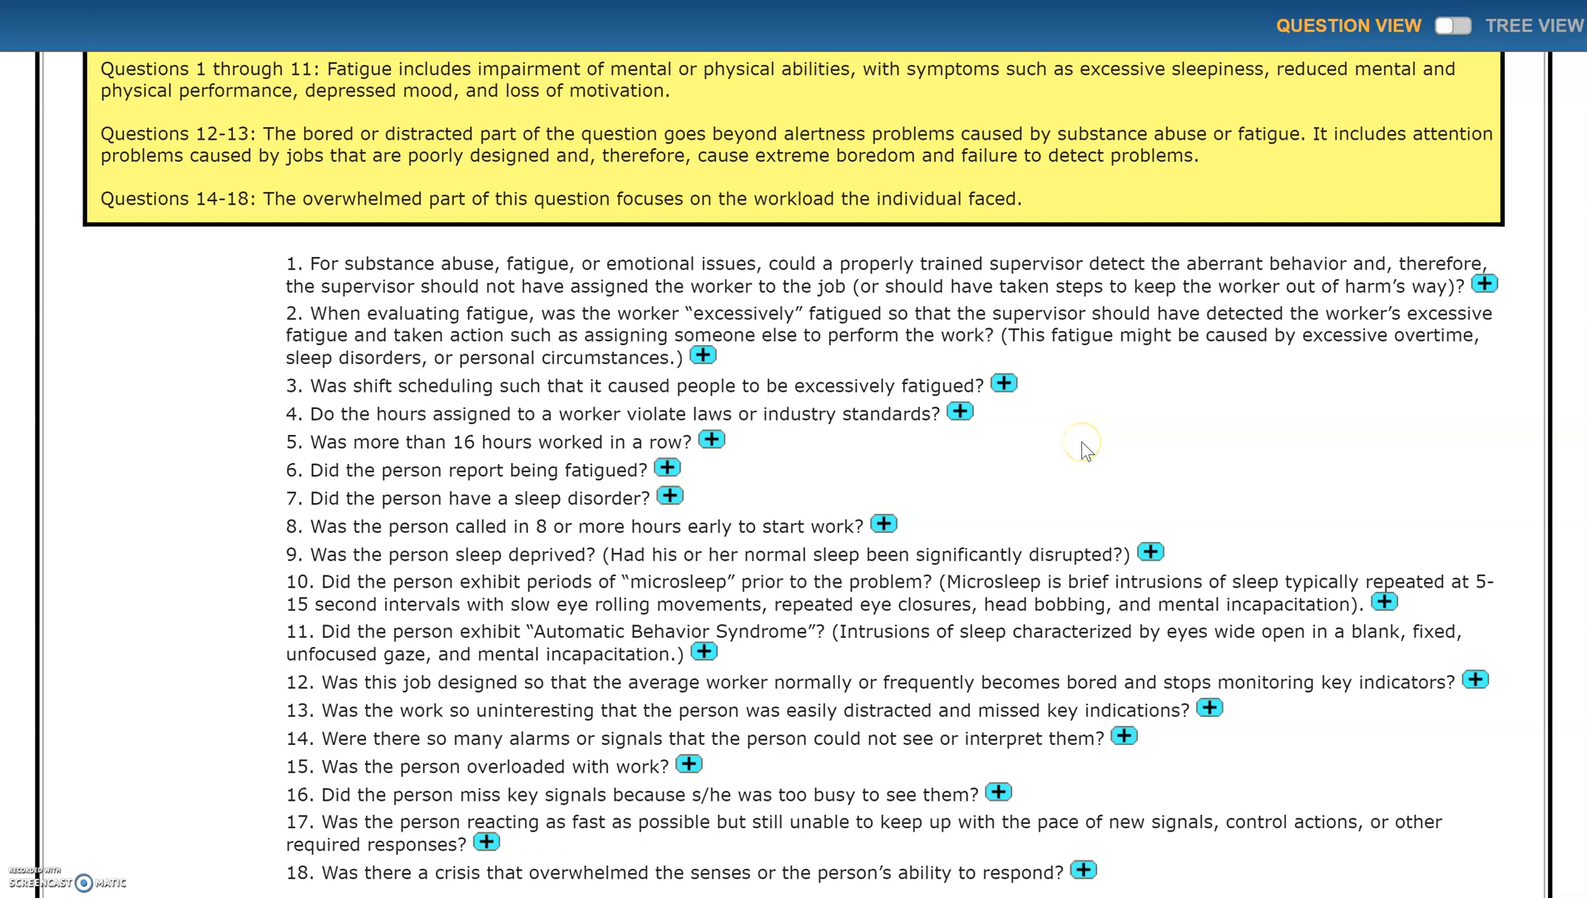
mouse_move(981, 425)
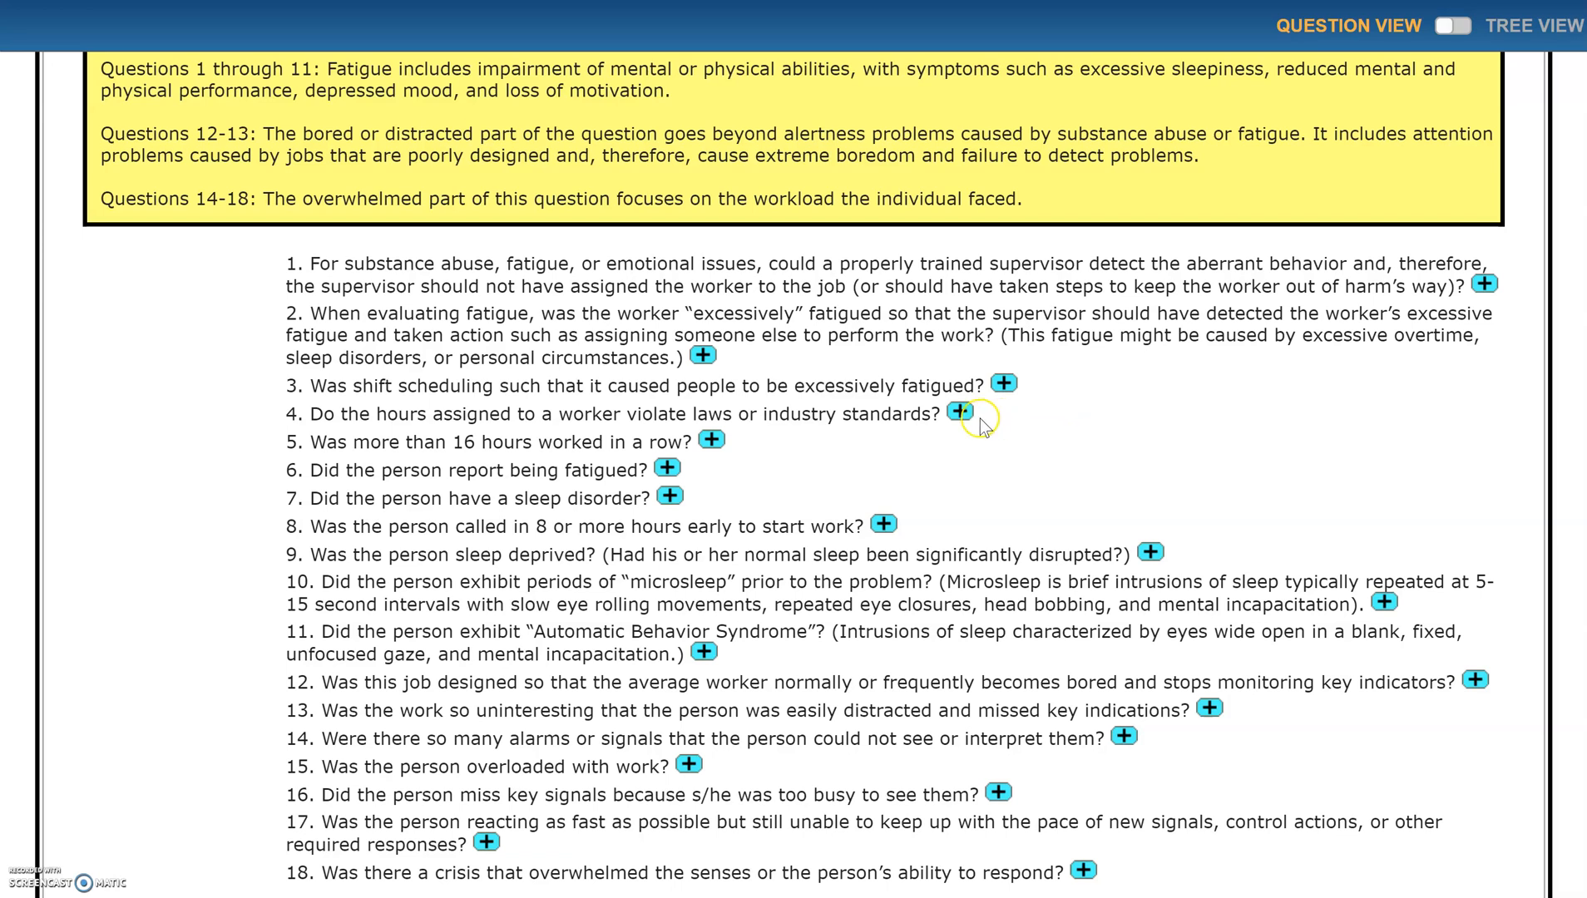
mouse_move(967, 421)
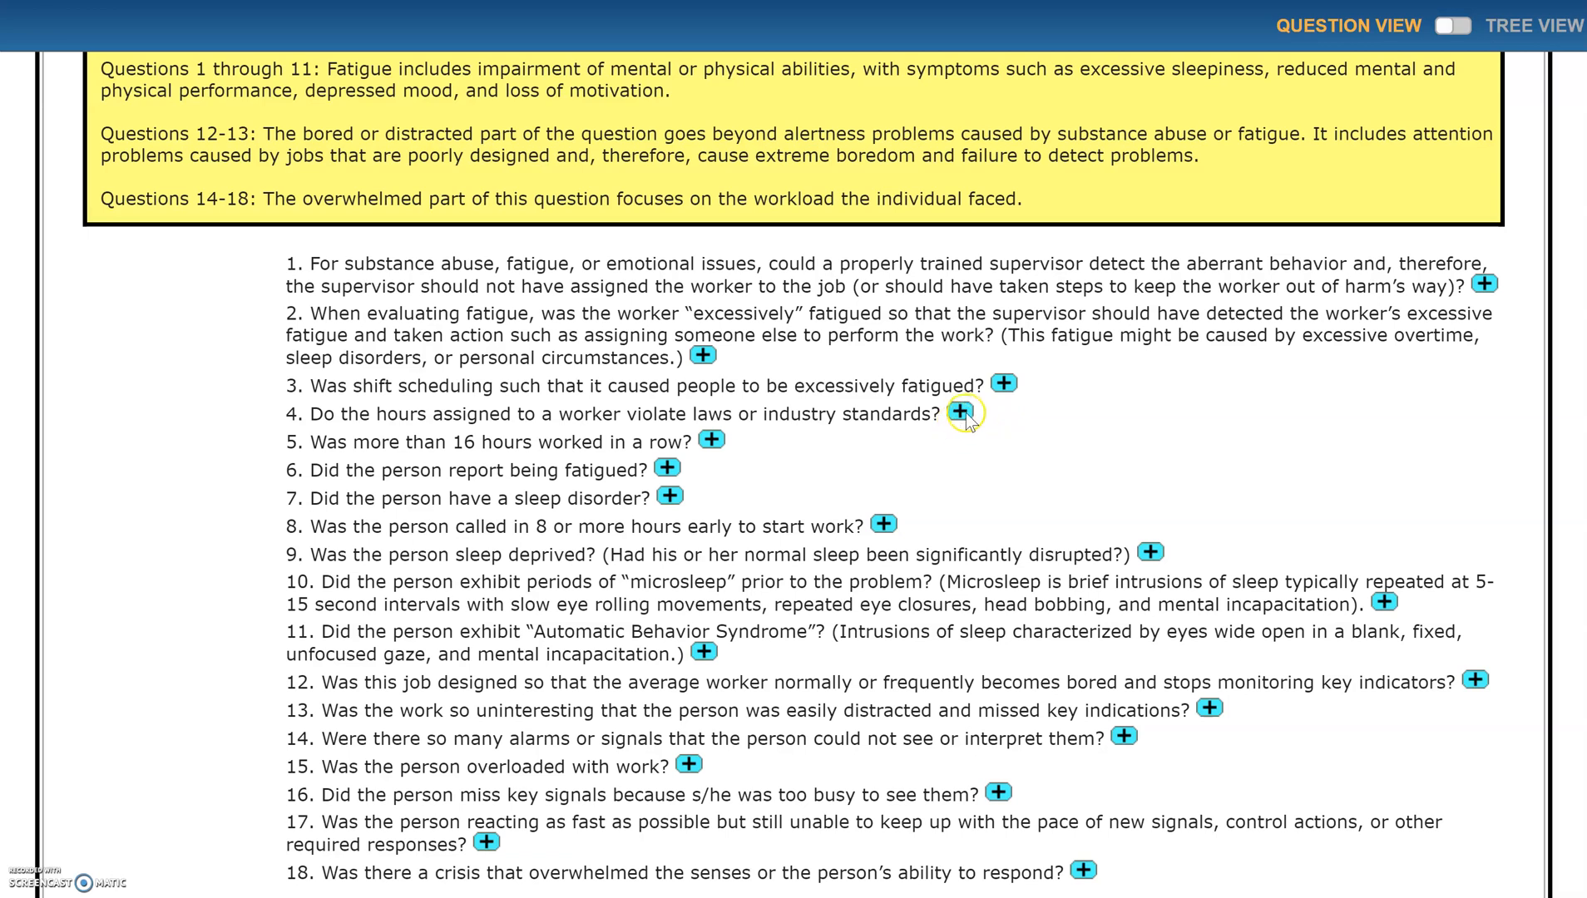
mouse_move(960, 412)
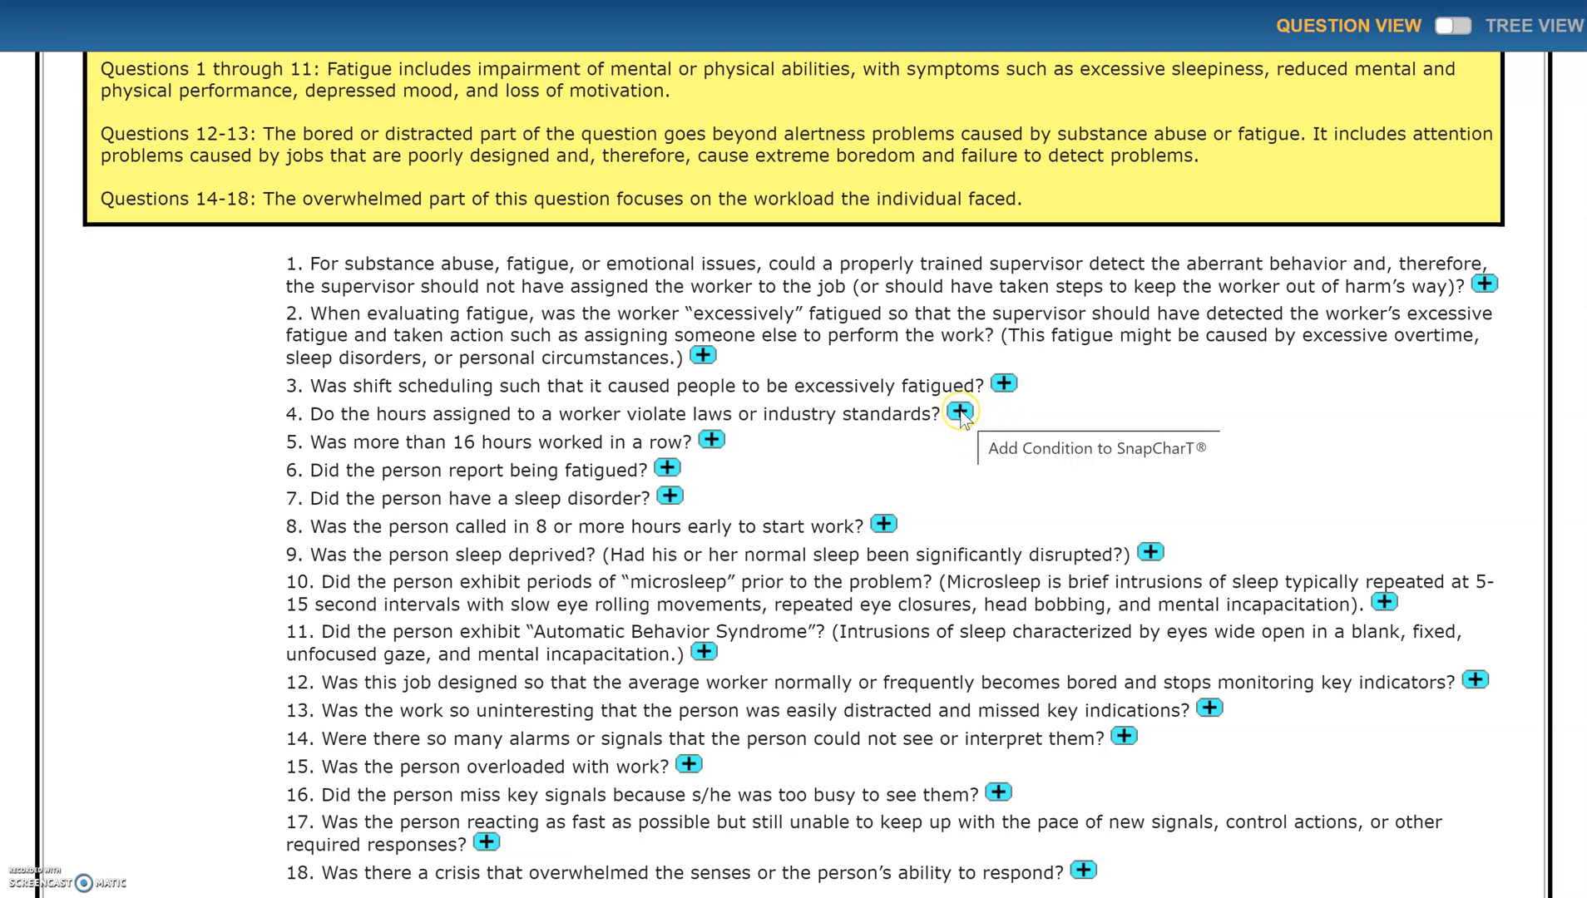
- Add fatigue questions 4 (working hours), 9 (sleep deprivation), 12 (boredom) and 14 (alarms) to the Drop Zone
click(959, 410)
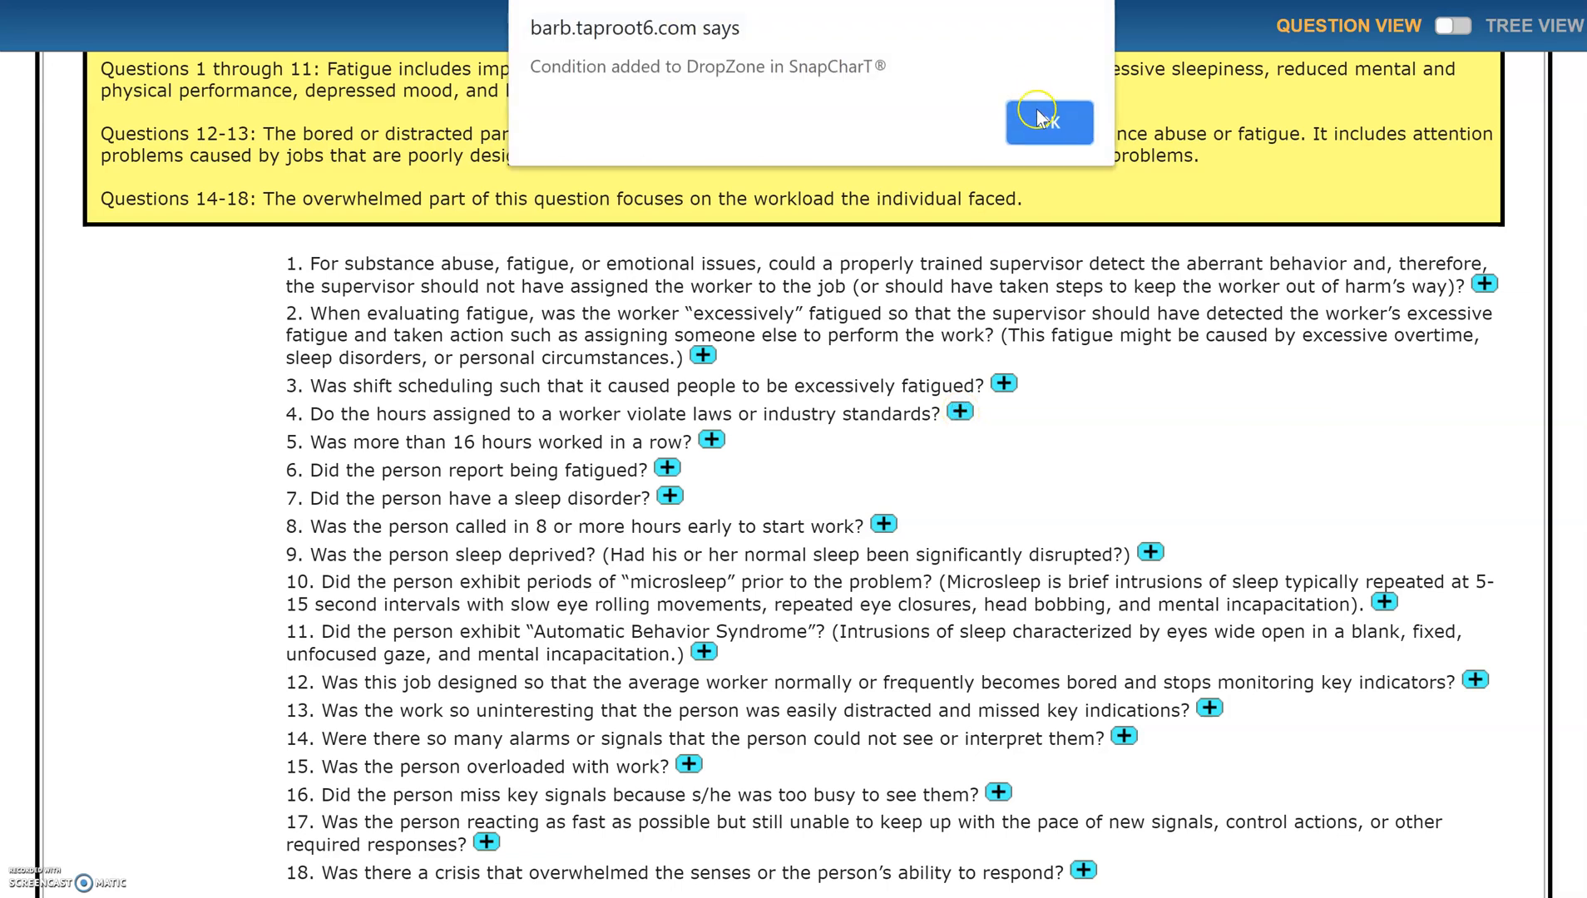
click(1047, 121)
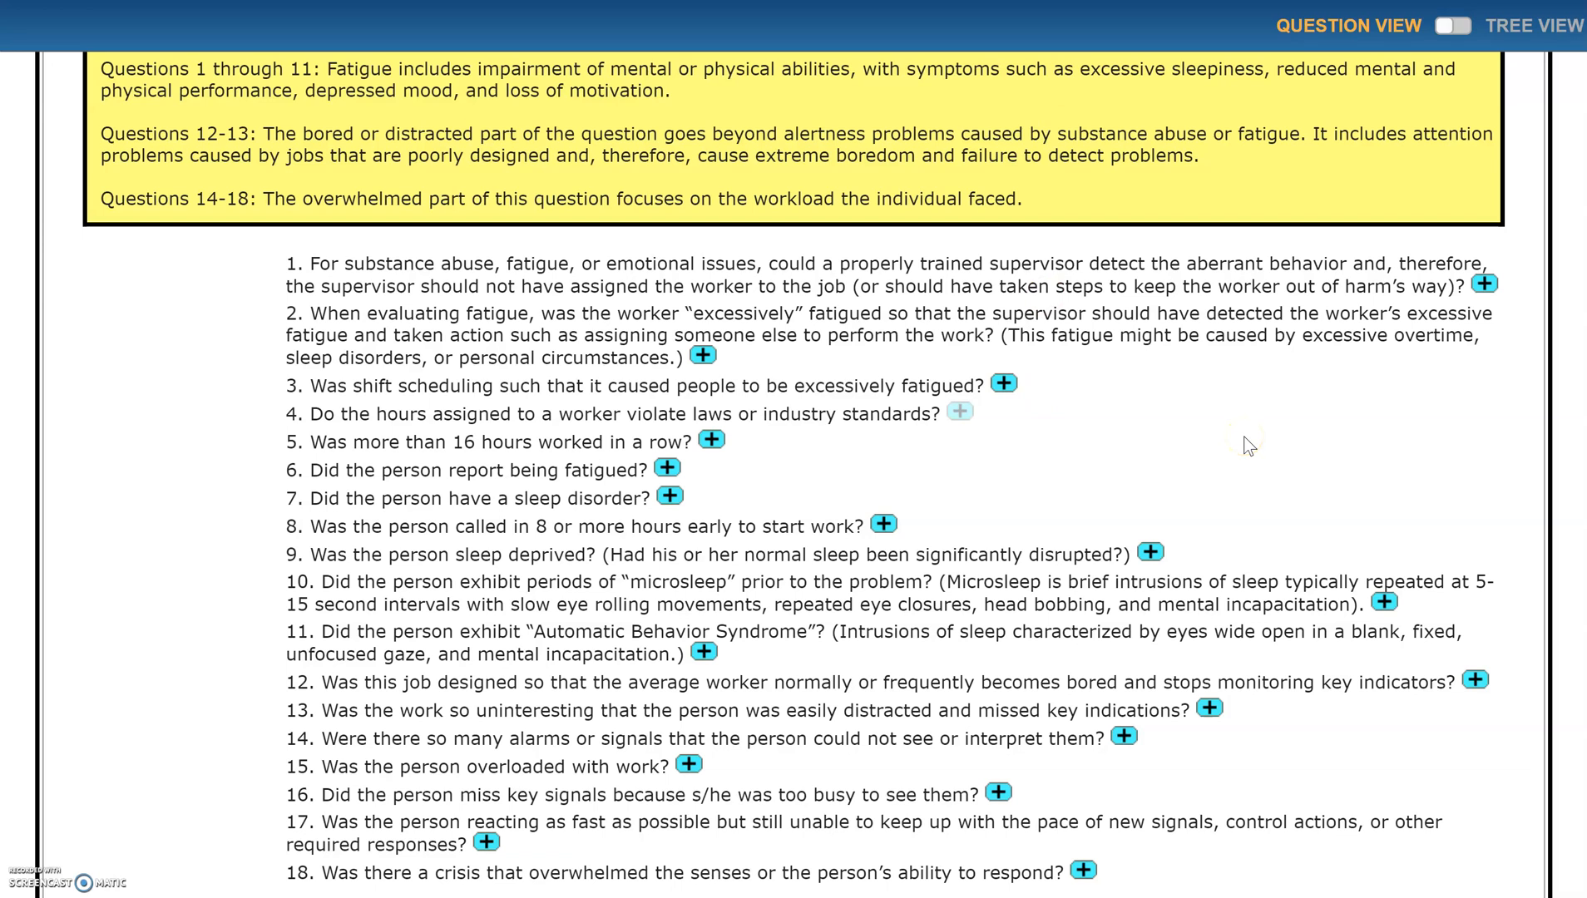
mouse_move(1246, 446)
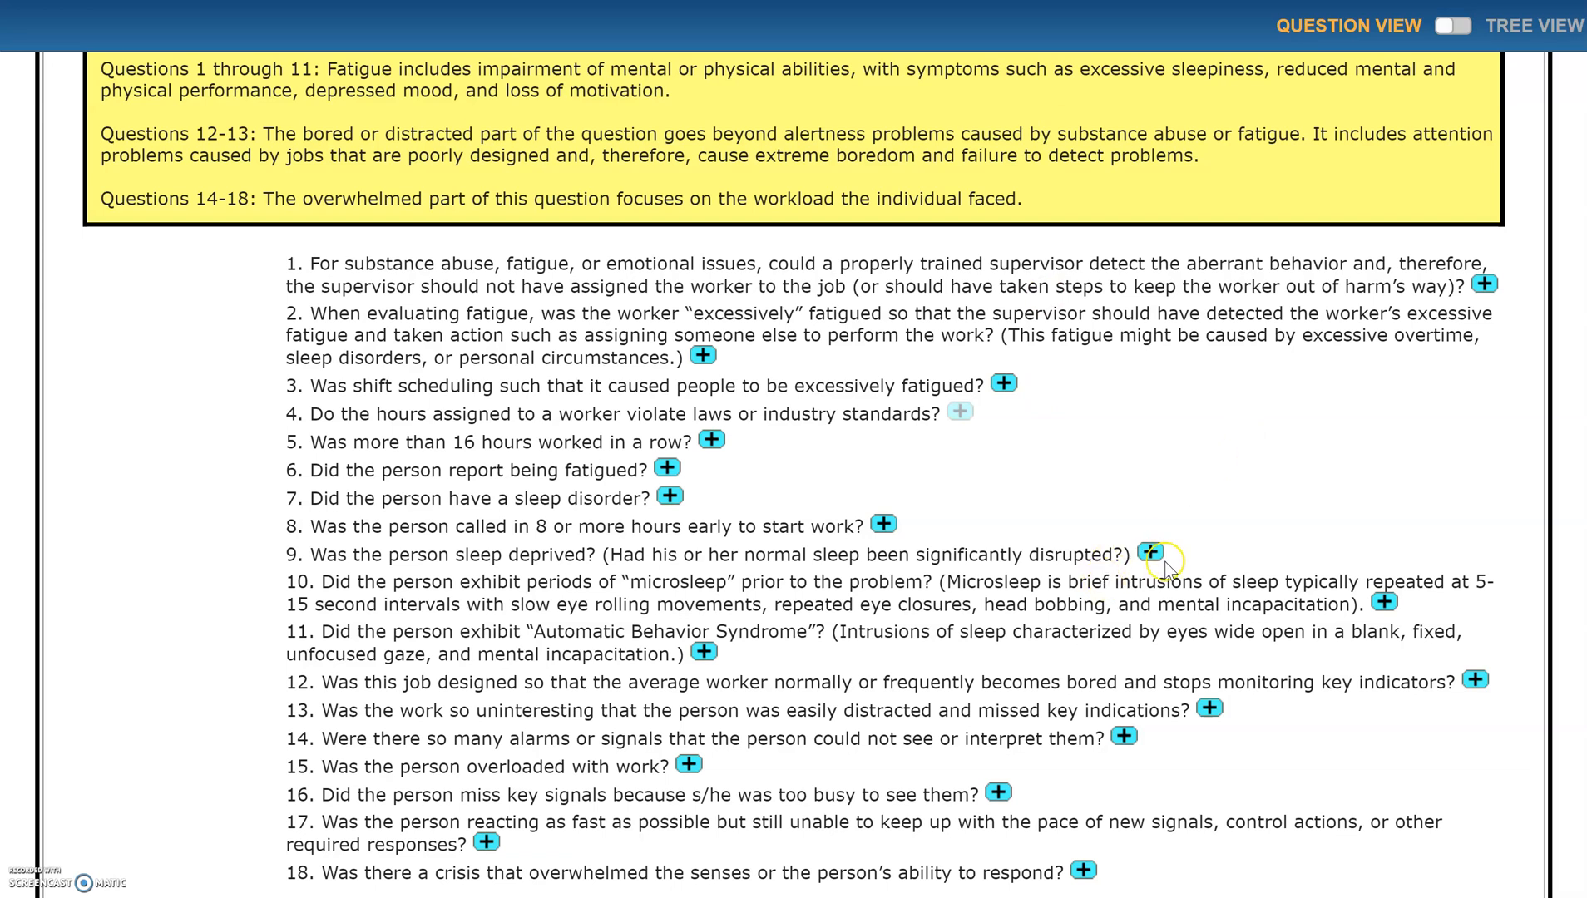
click(1153, 554)
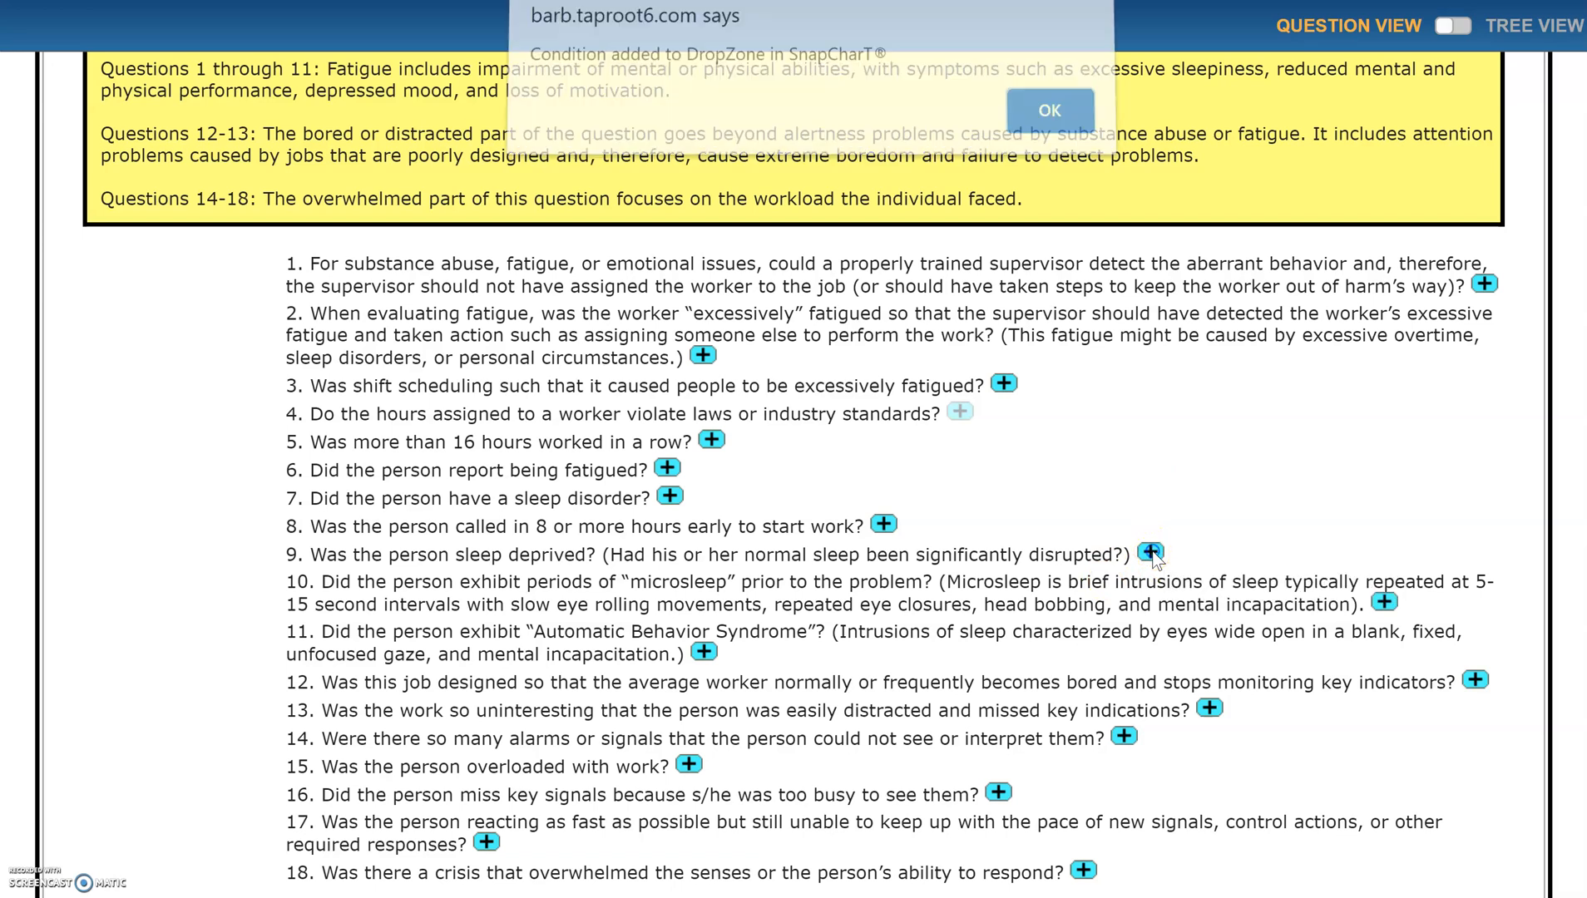
click(1047, 110)
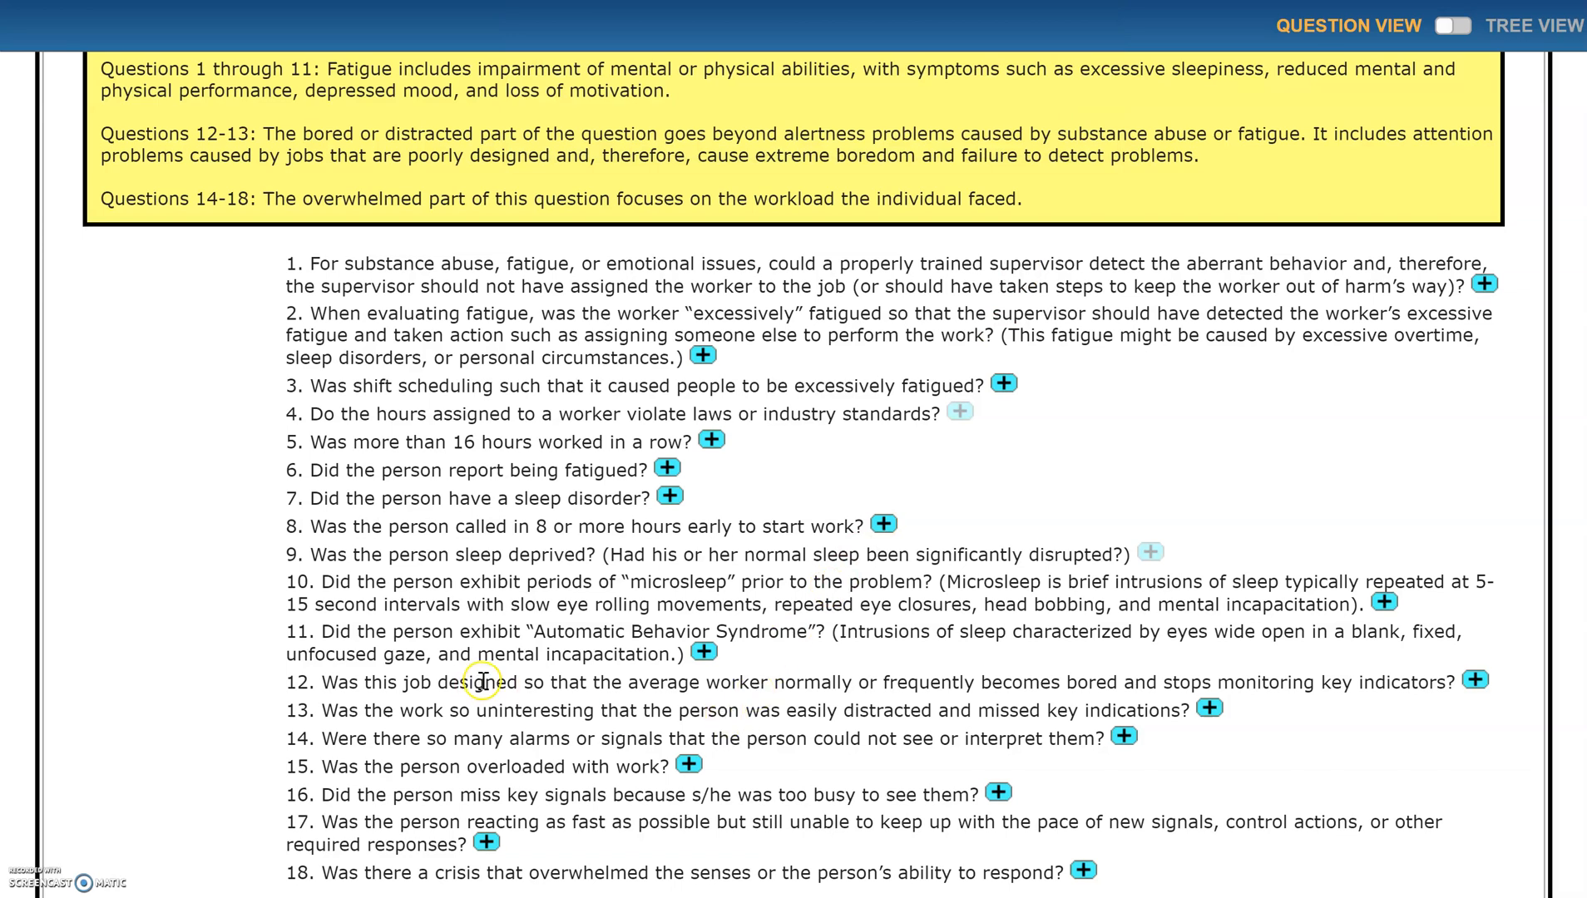
mouse_move(658, 683)
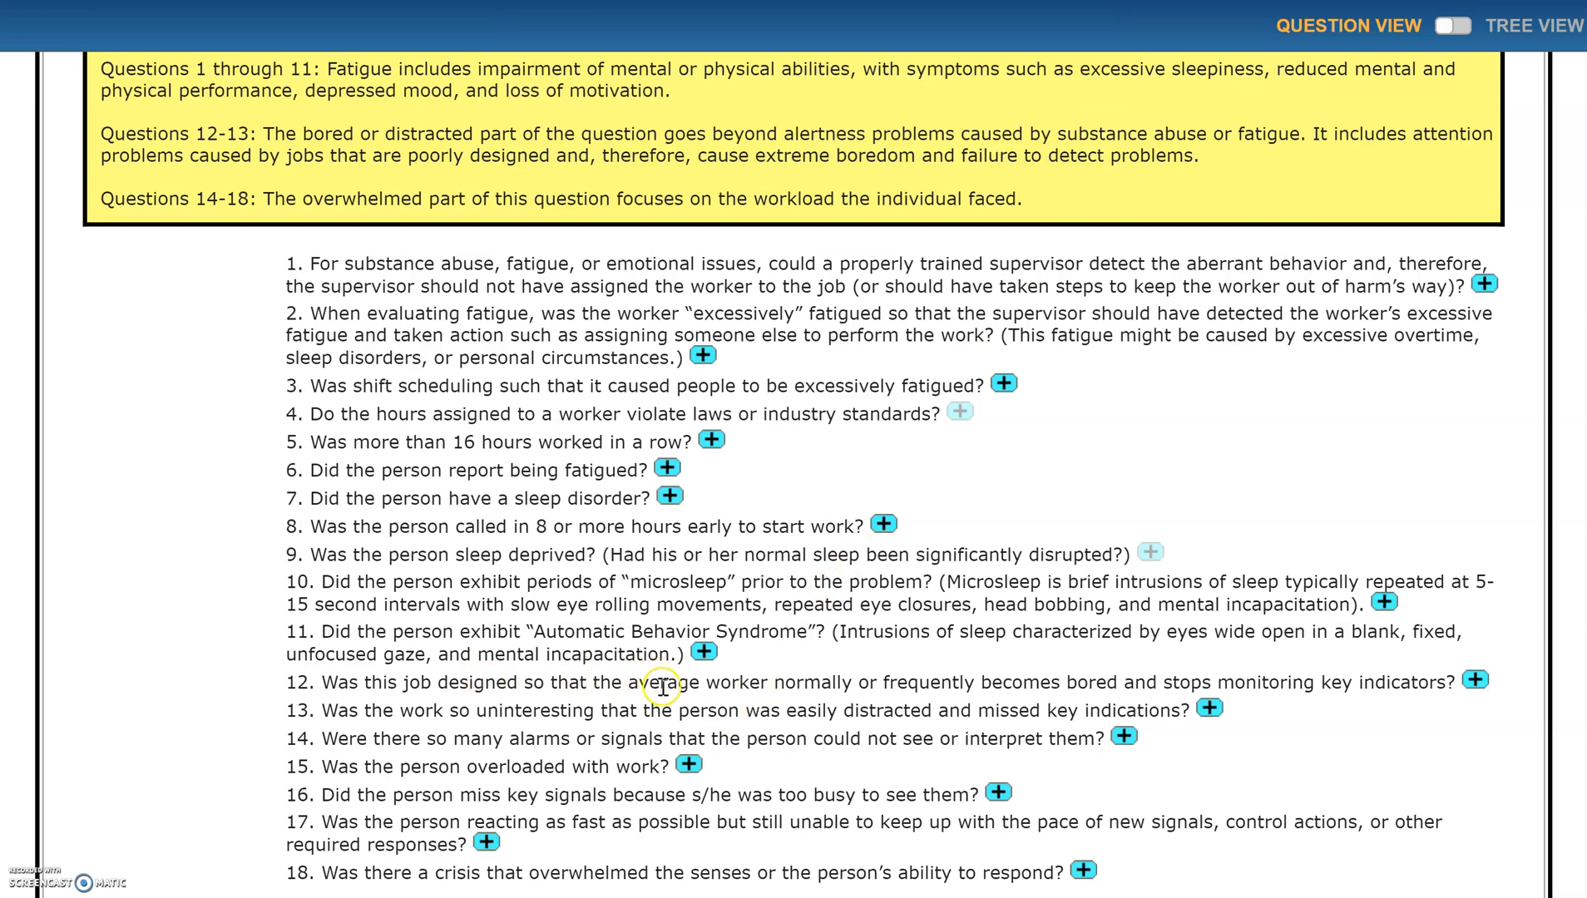
mouse_move(659, 689)
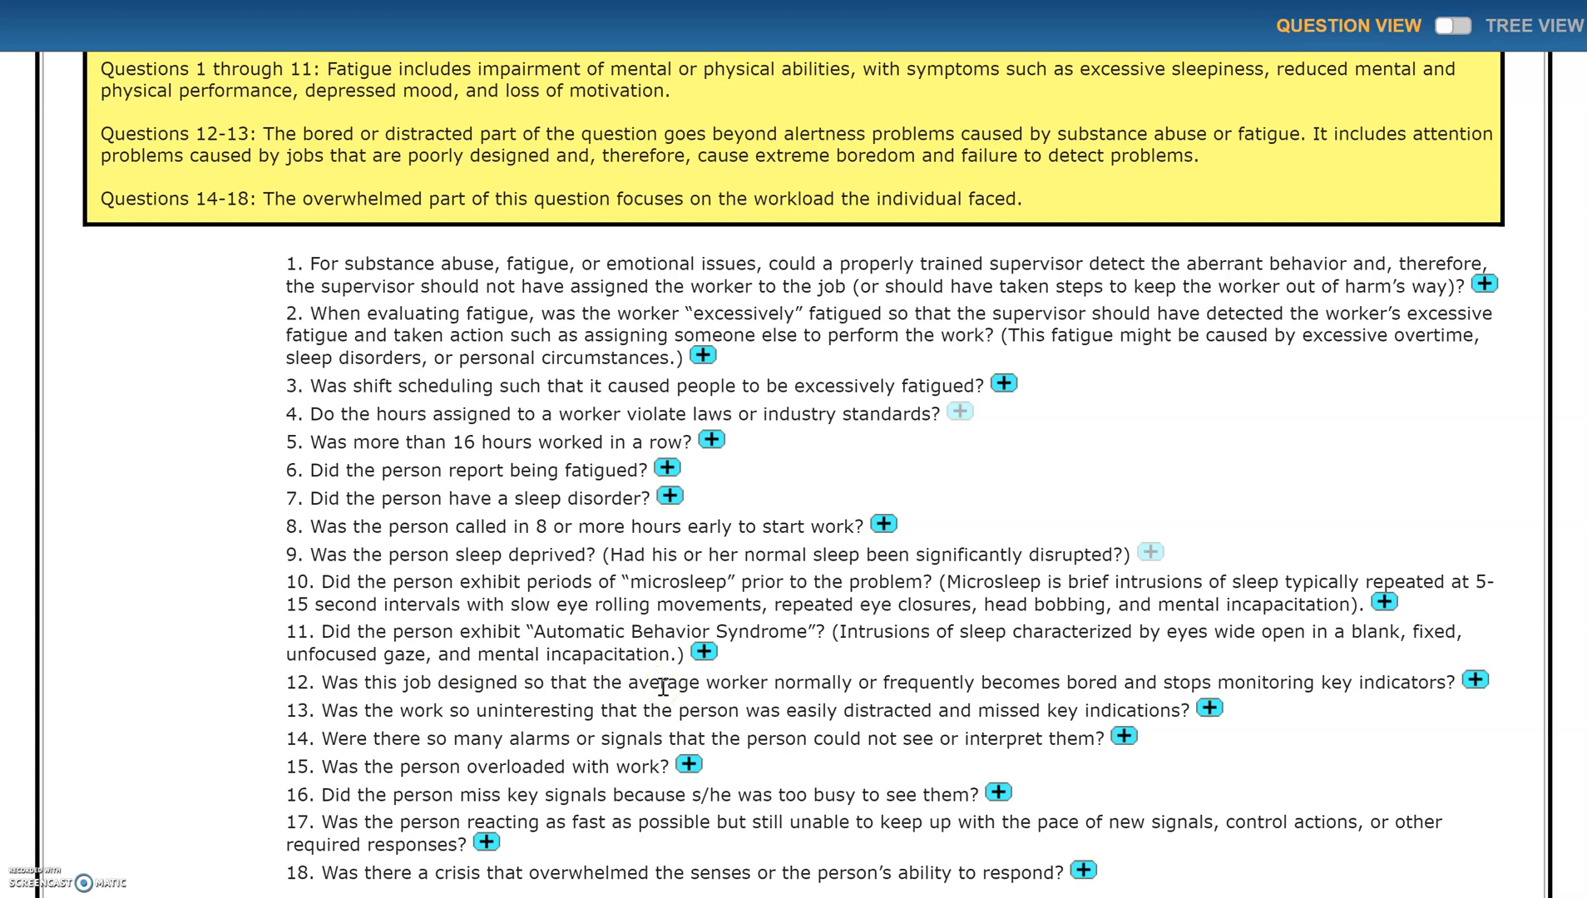
mouse_move(849, 693)
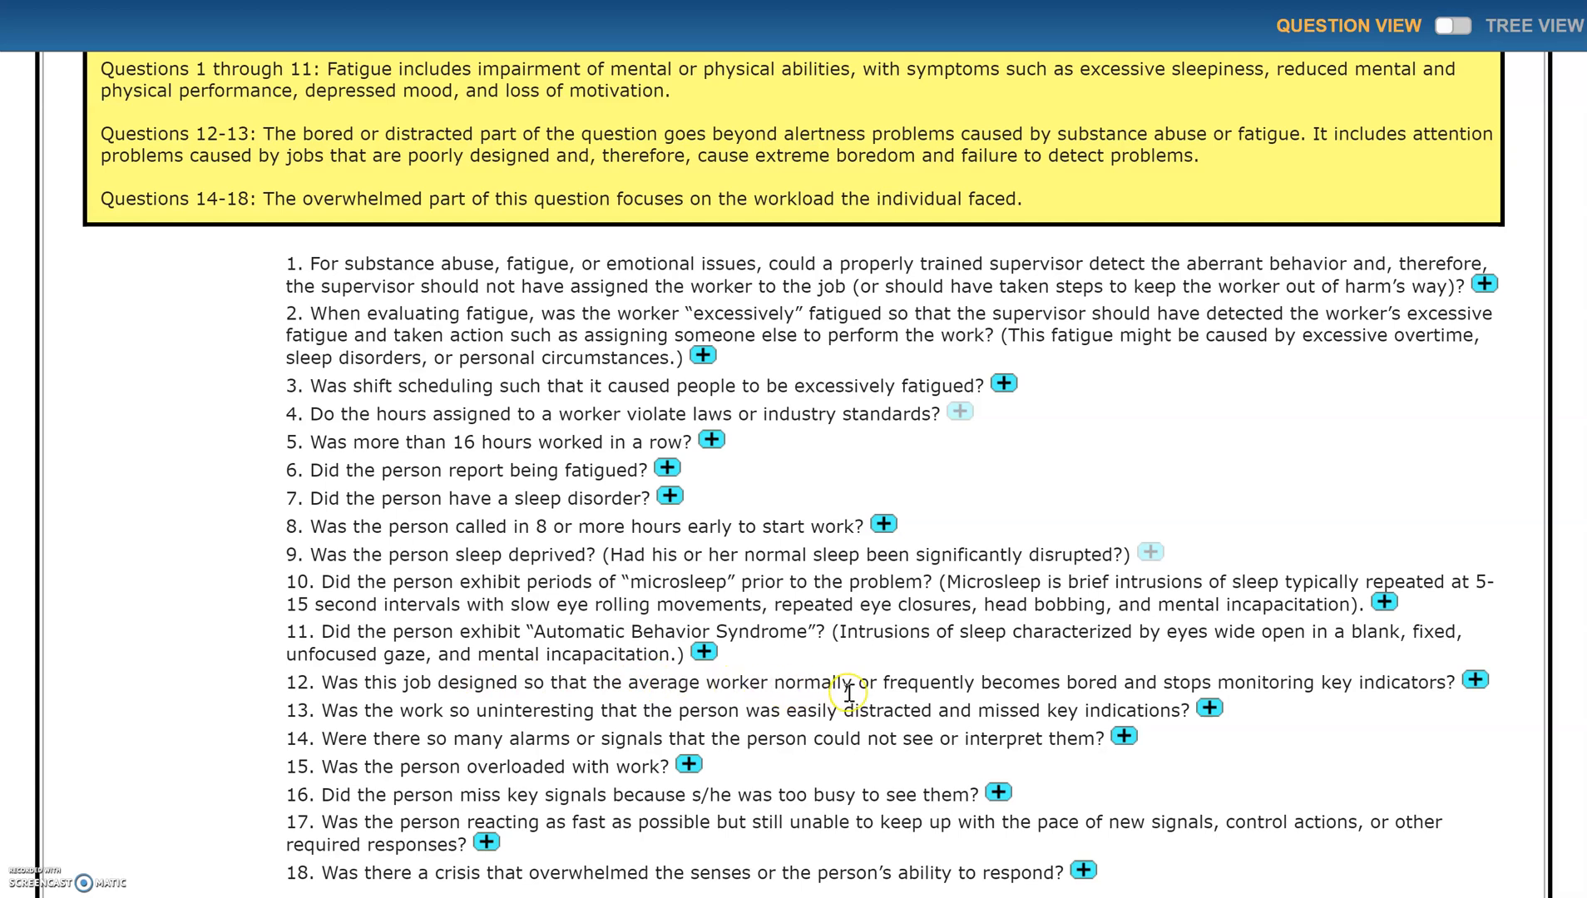
mouse_move(1115, 679)
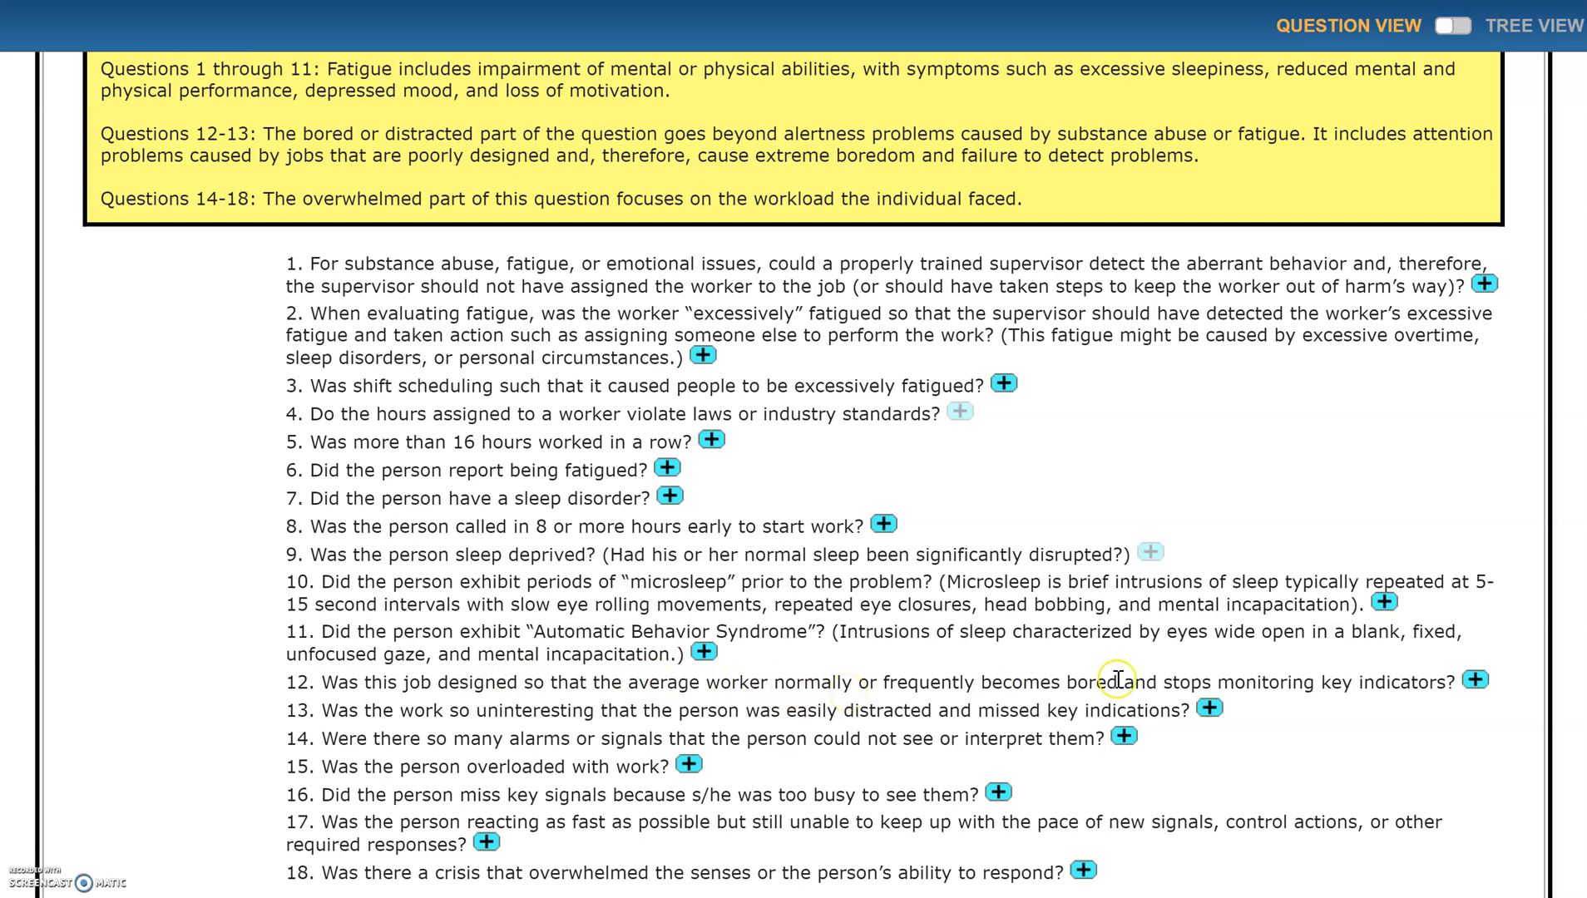
mouse_move(1475, 681)
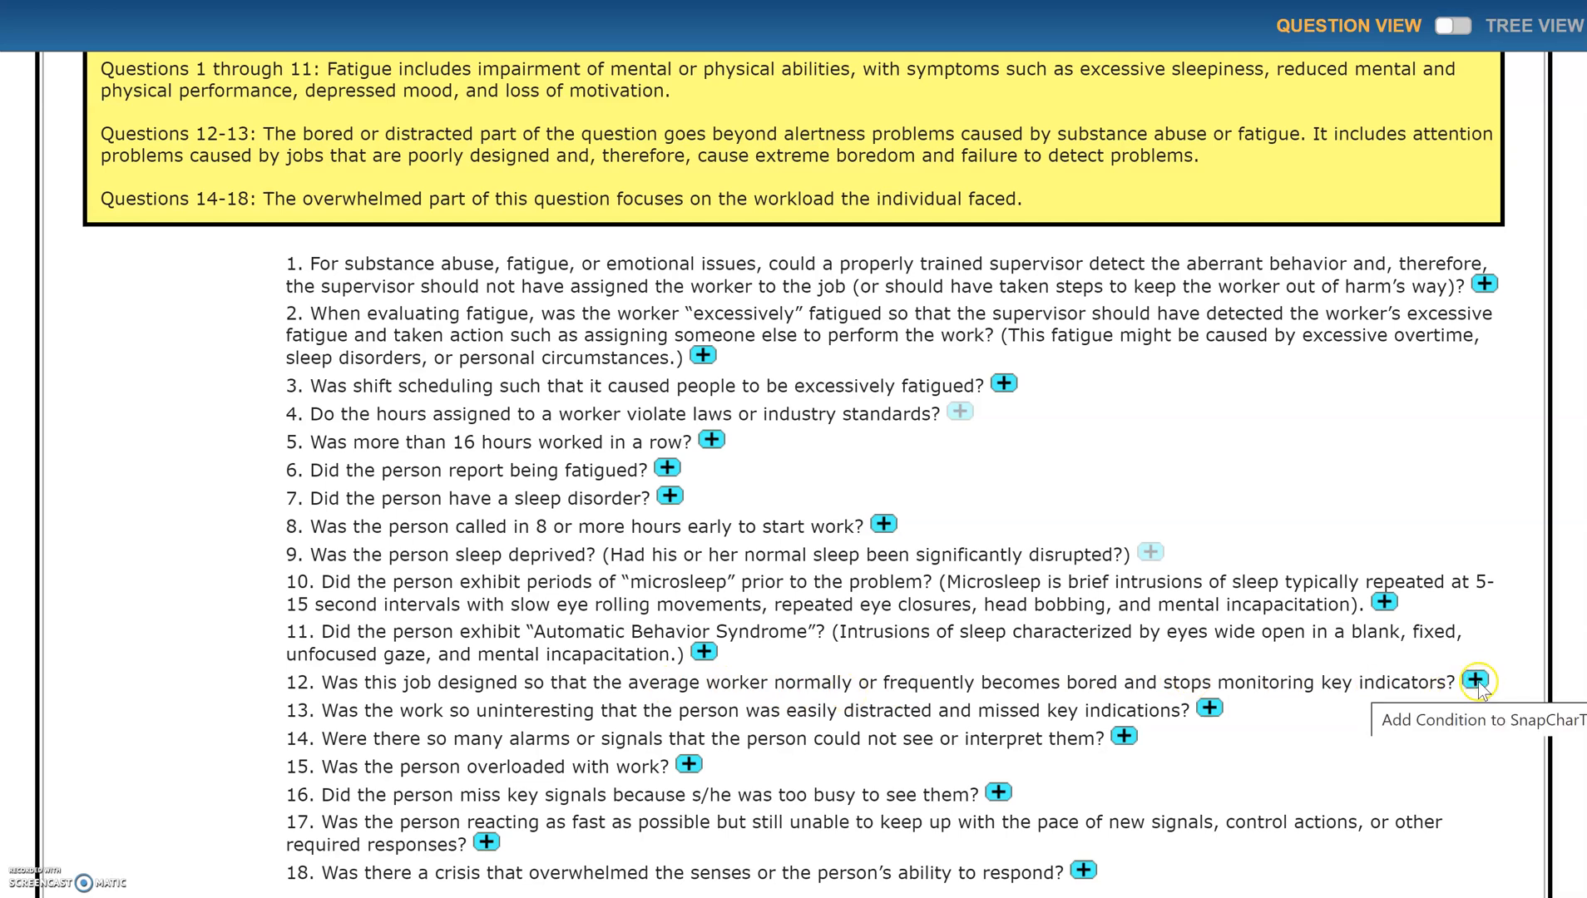
click(1476, 681)
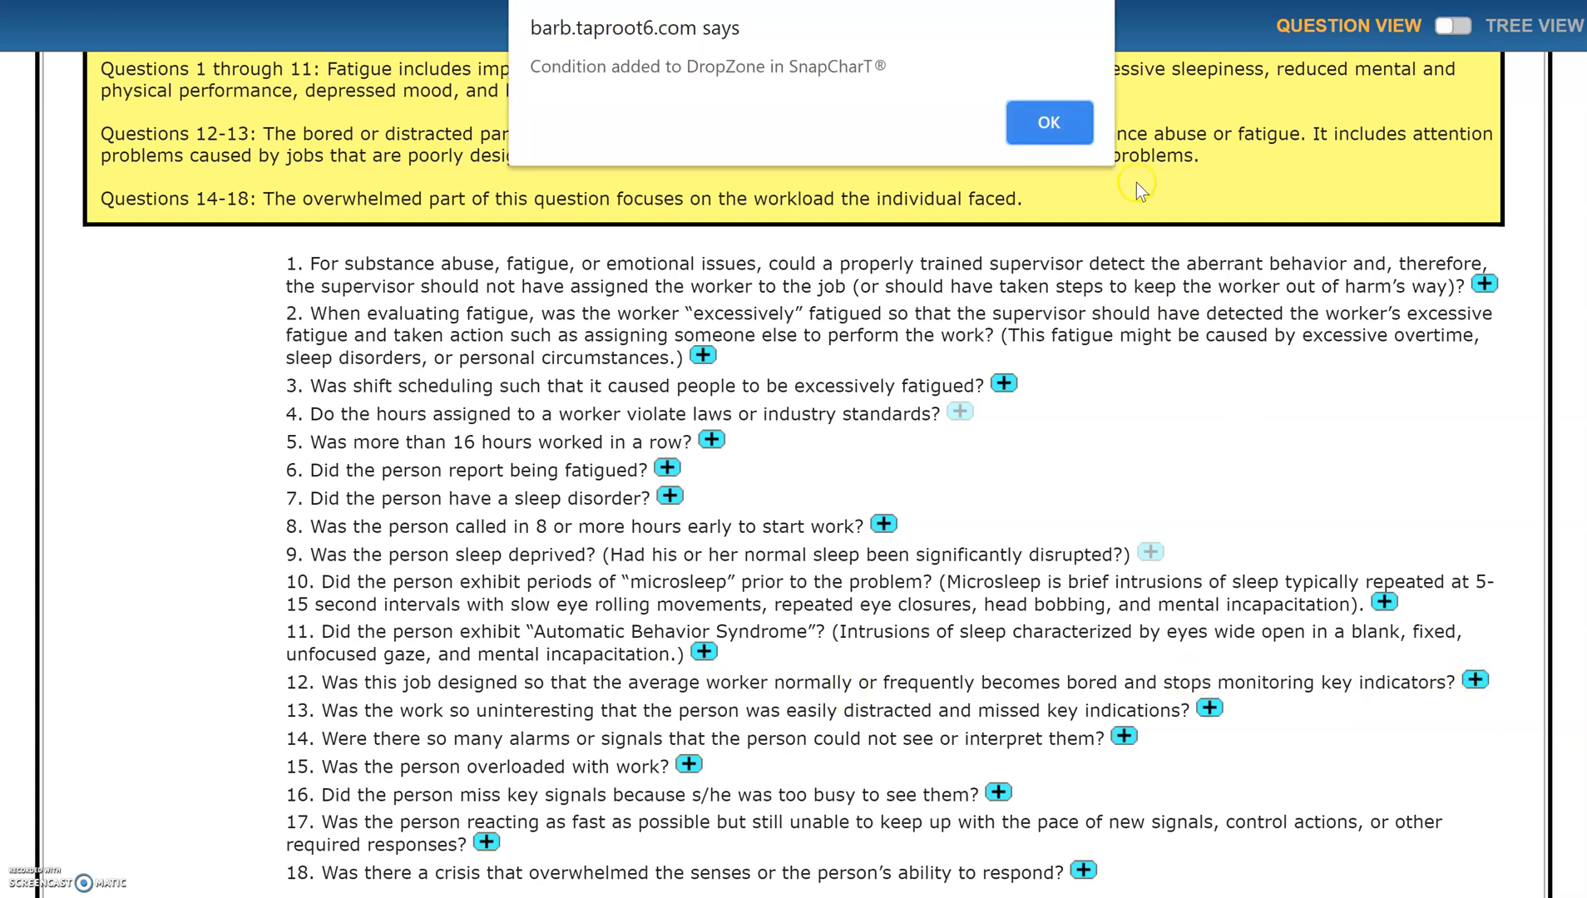
click(1049, 121)
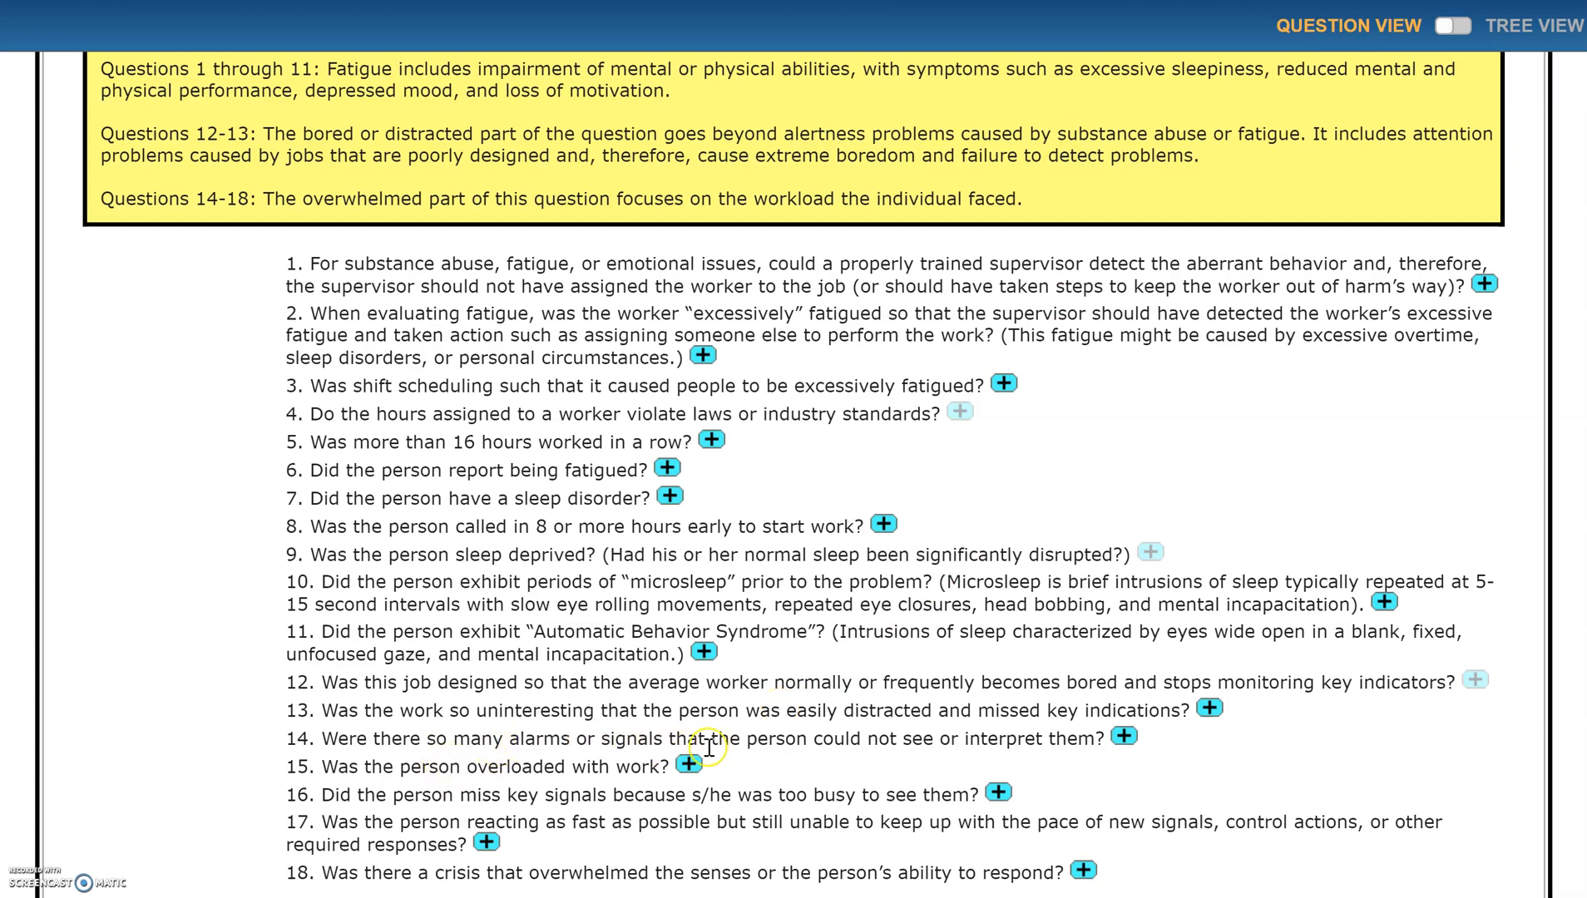
mouse_move(1149, 761)
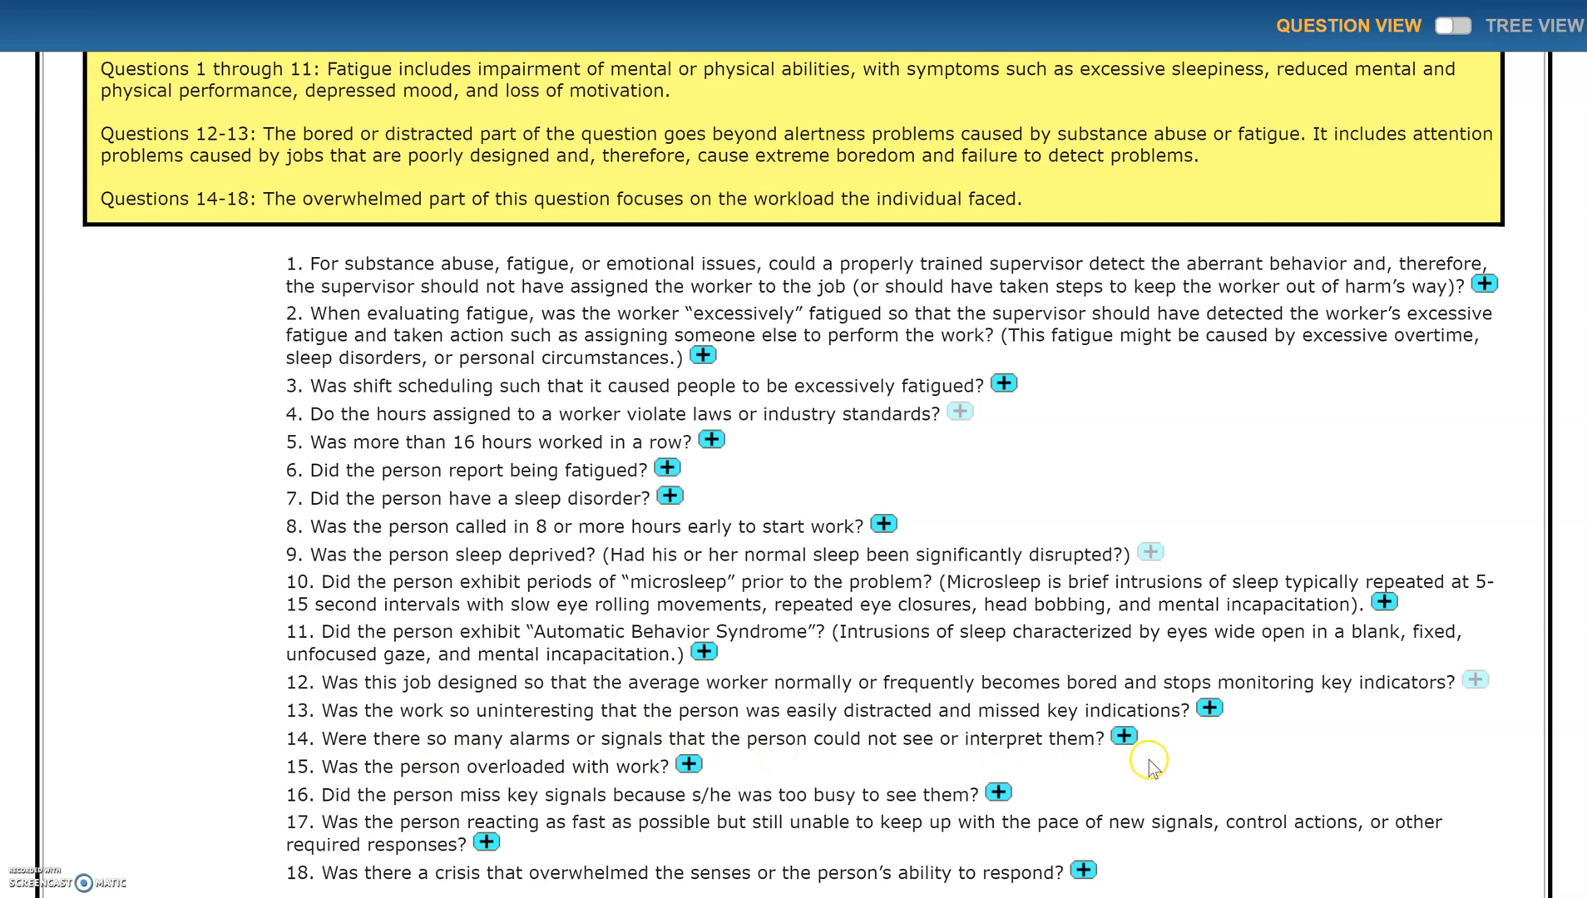
click(1124, 738)
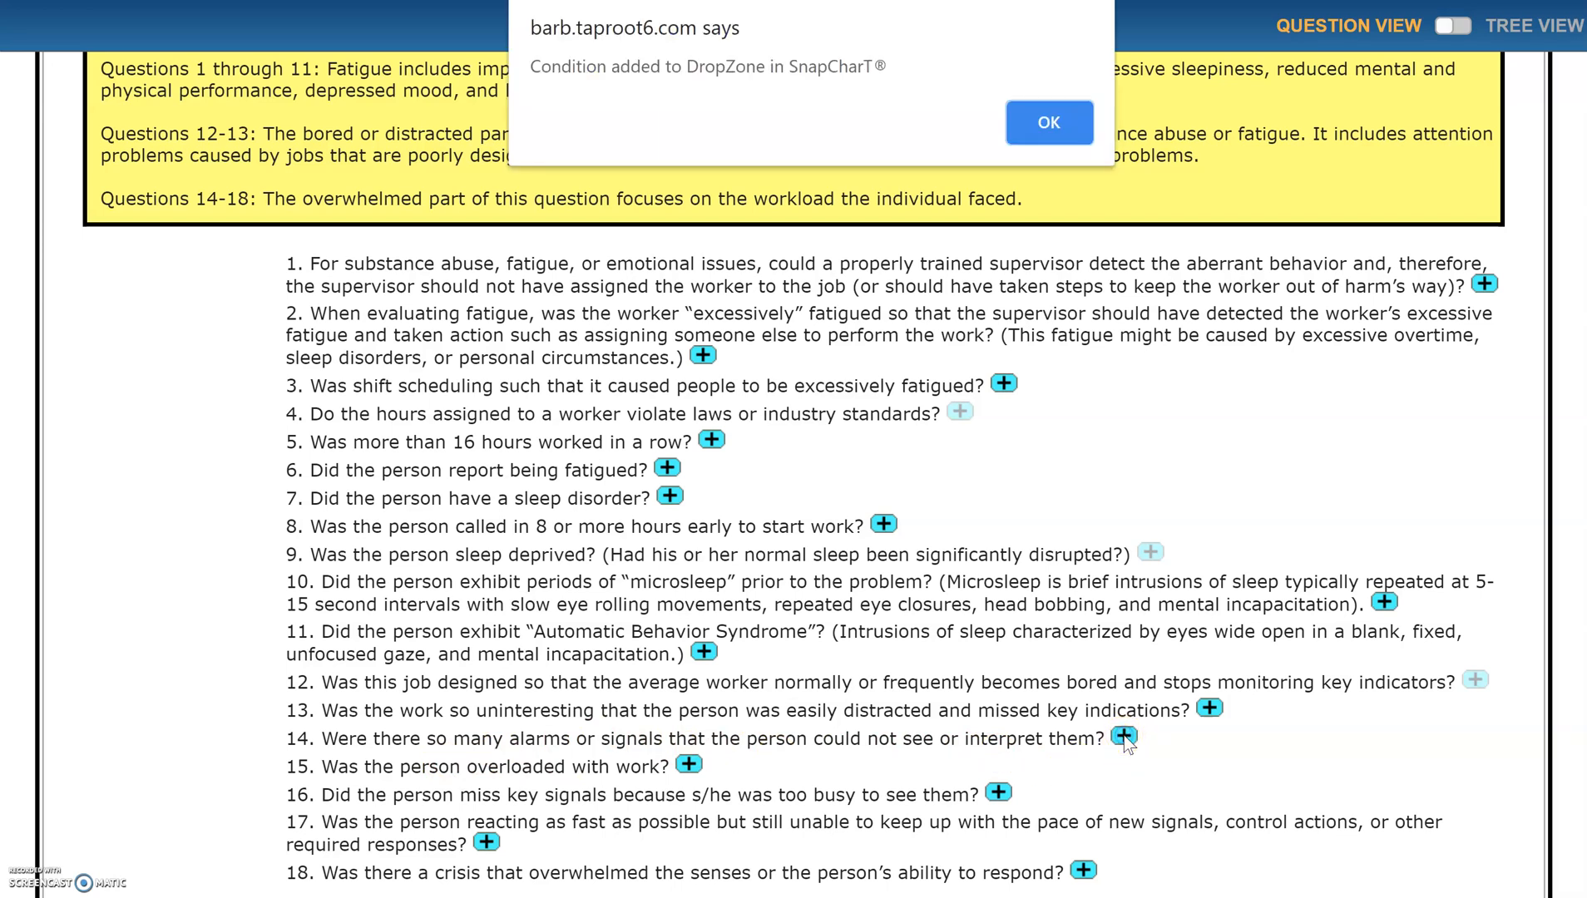
click(1048, 122)
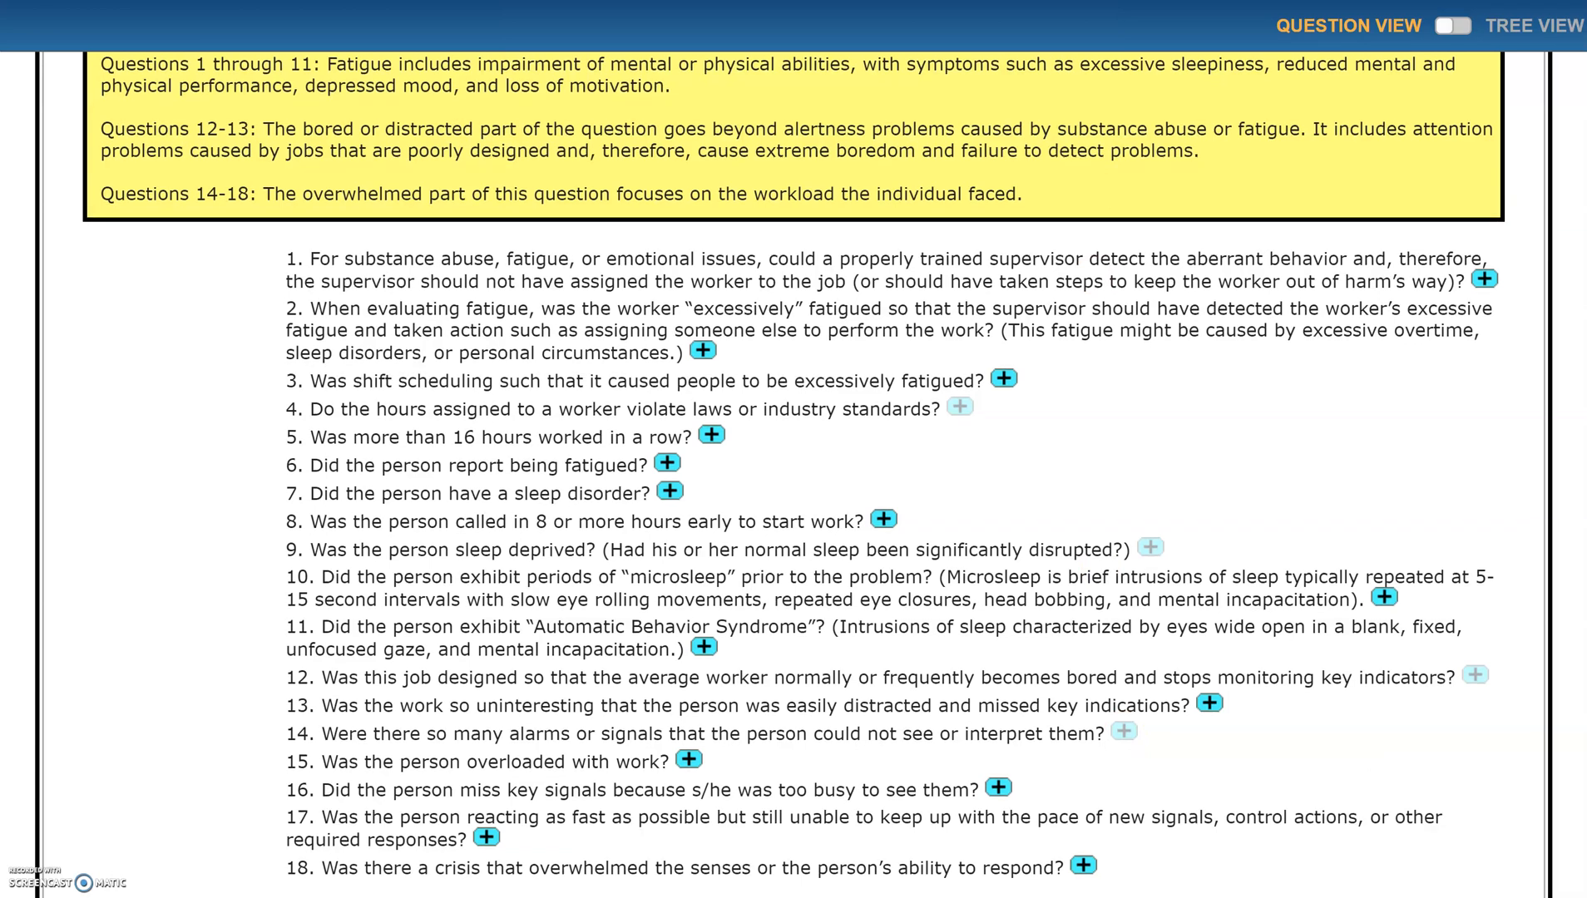
- Add sub-question 17, unable to keep pace with signals and actions, to the Drop Zone
scroll(down, 3)
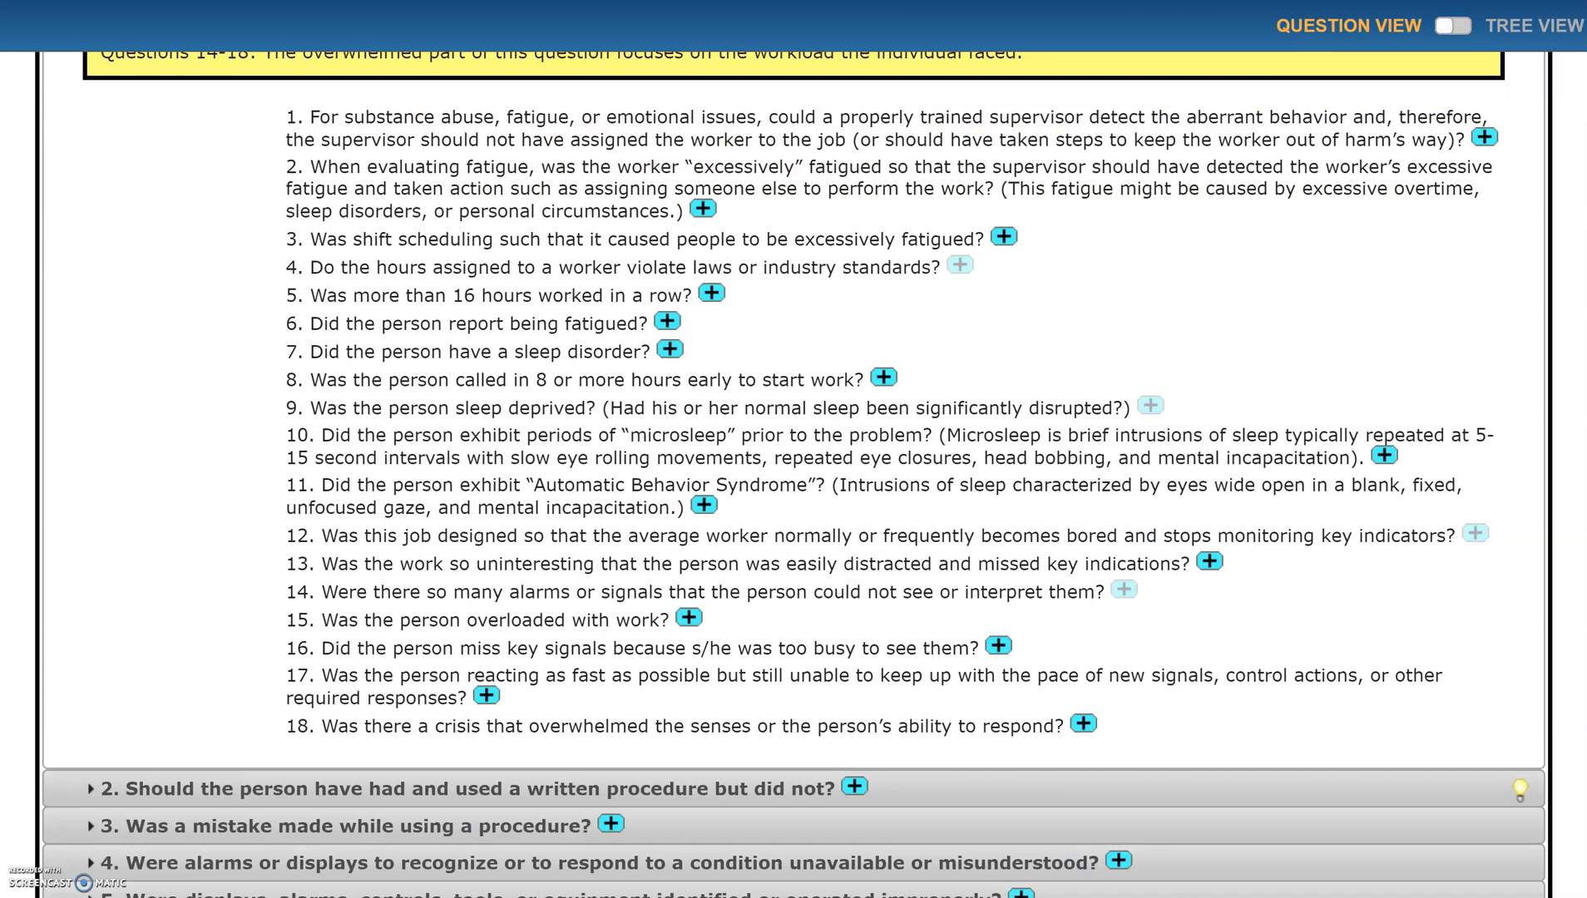
mouse_move(1335, 736)
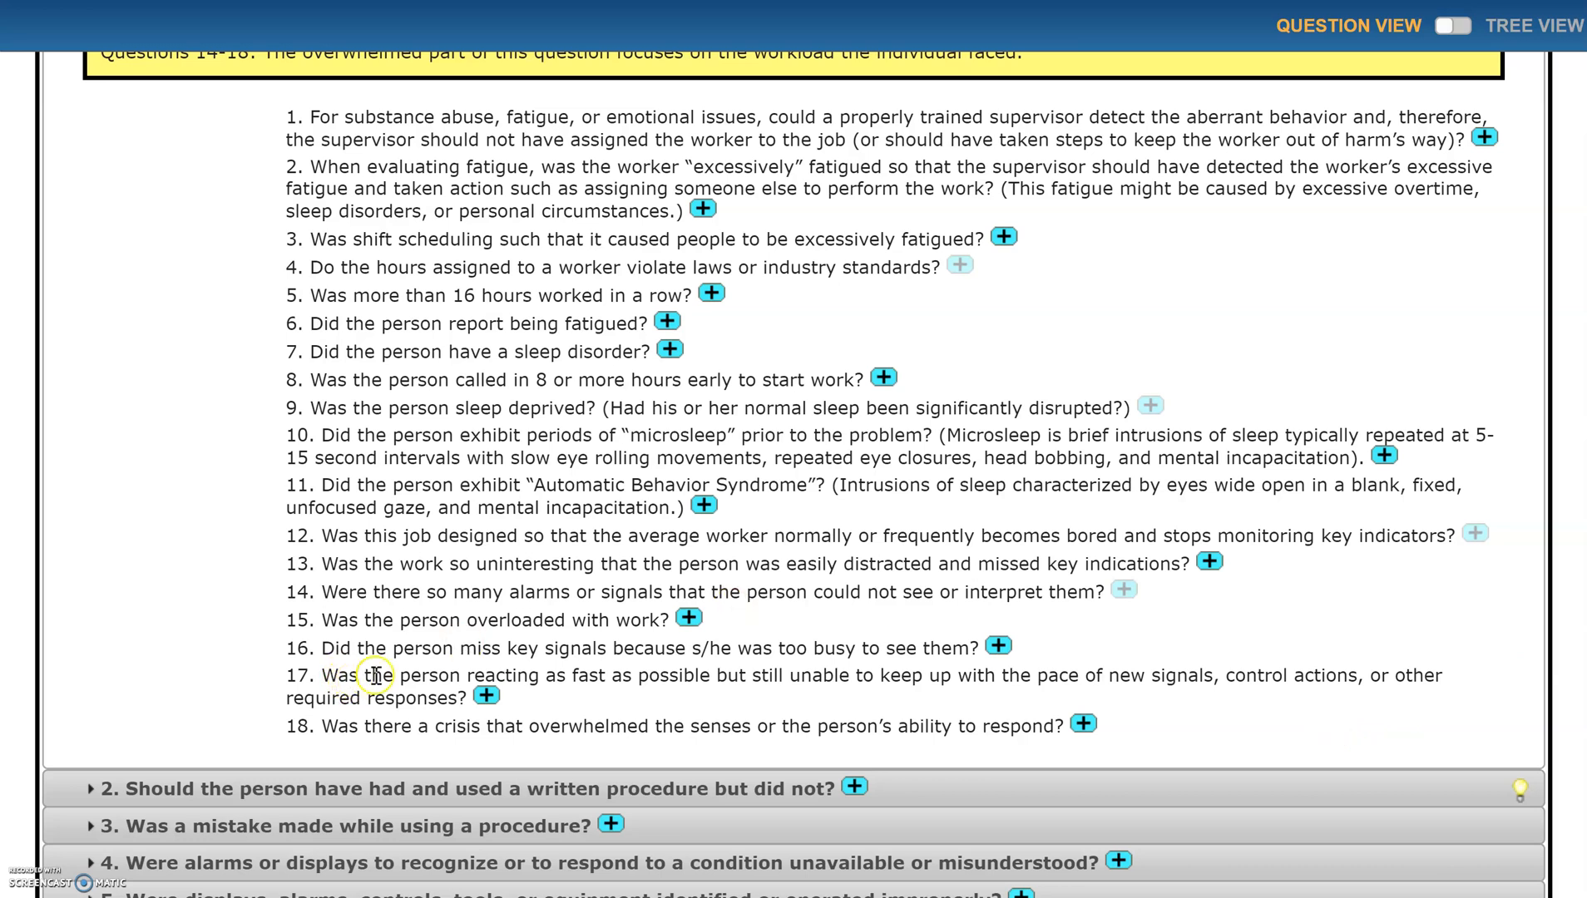
mouse_move(727, 693)
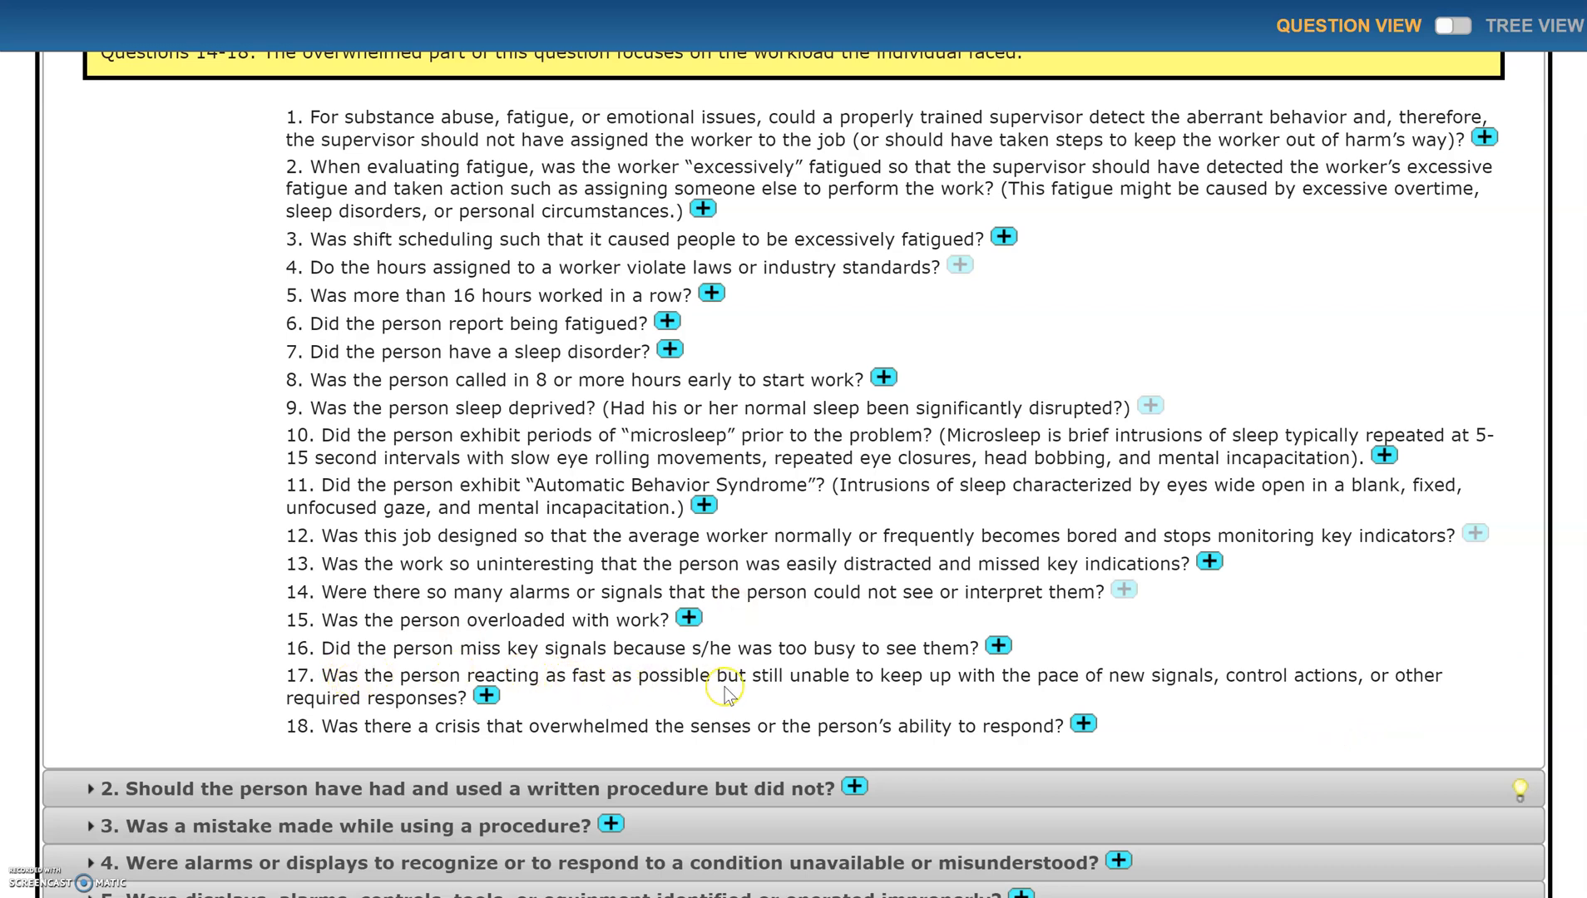
mouse_move(799, 696)
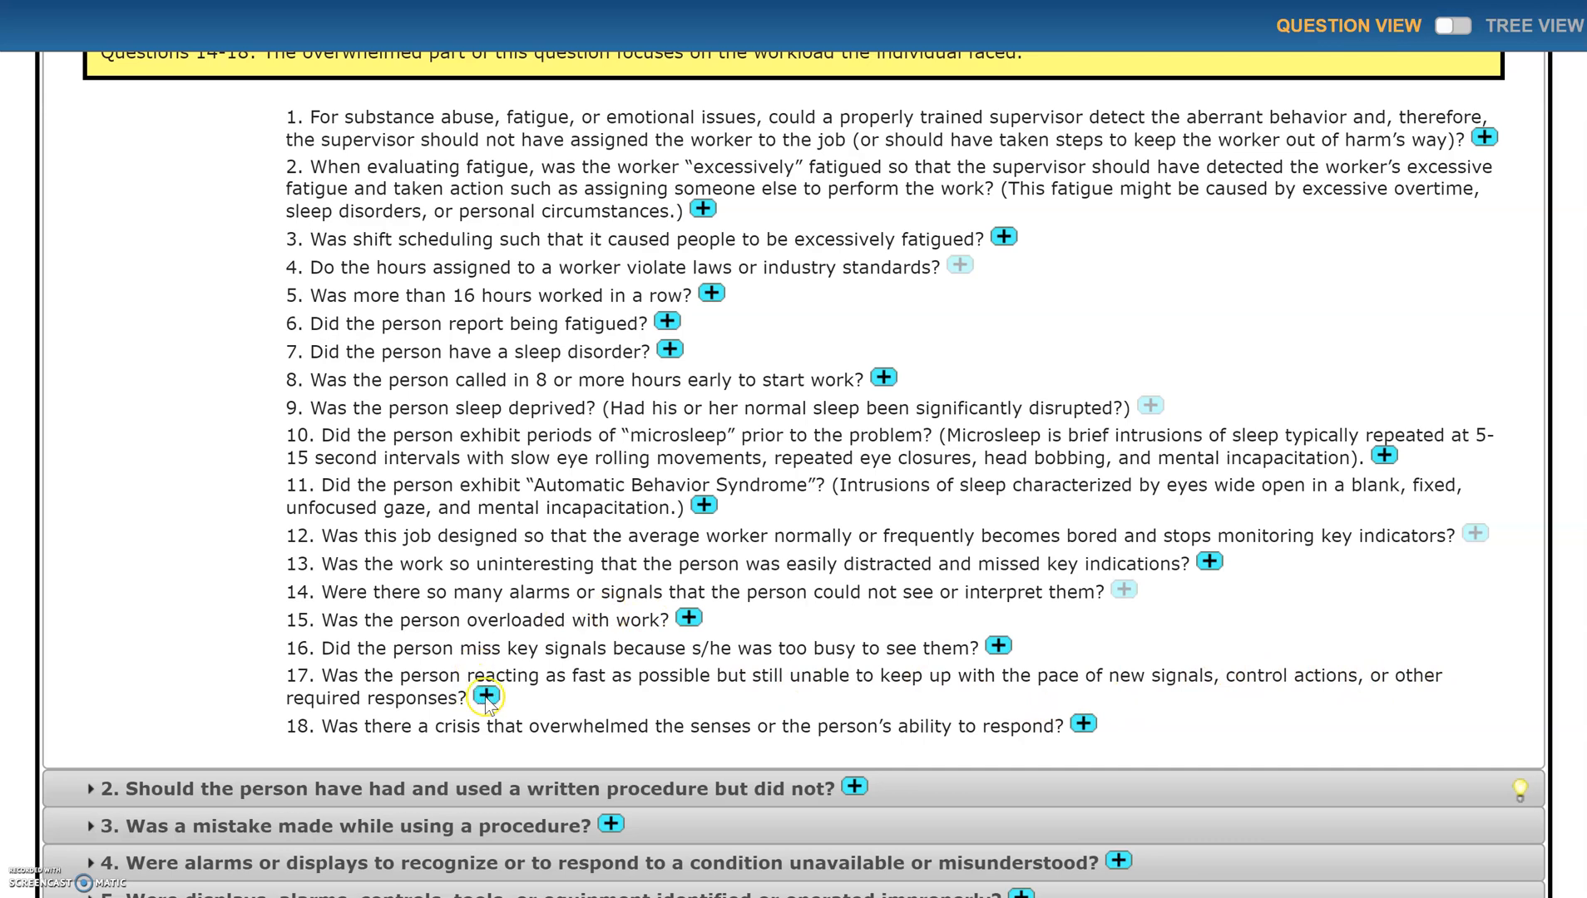
click(486, 698)
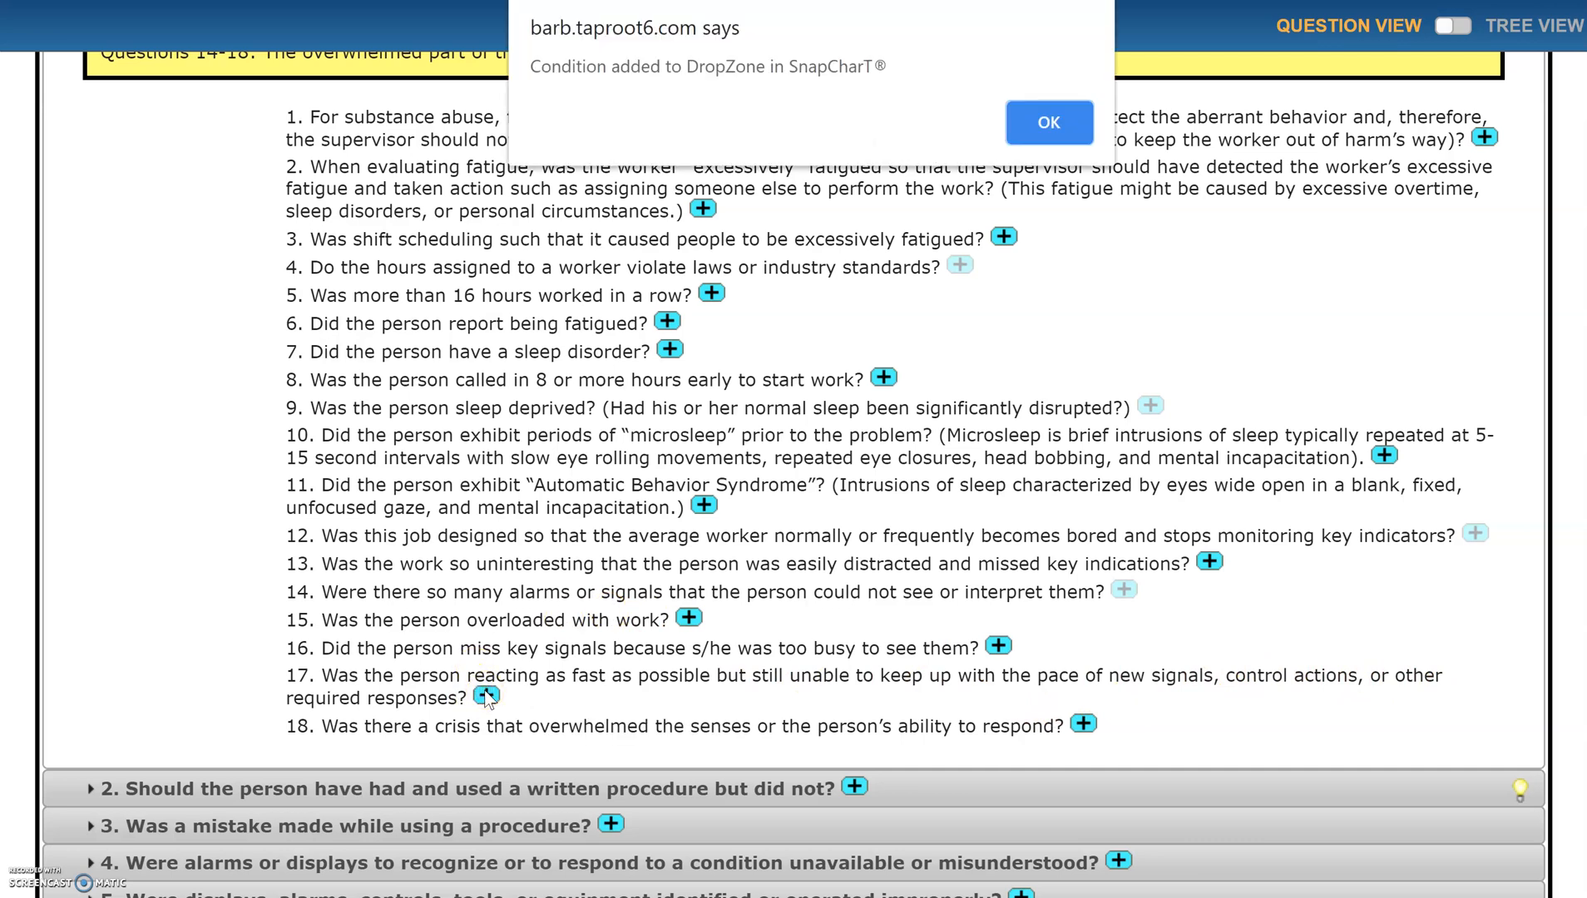
click(1047, 122)
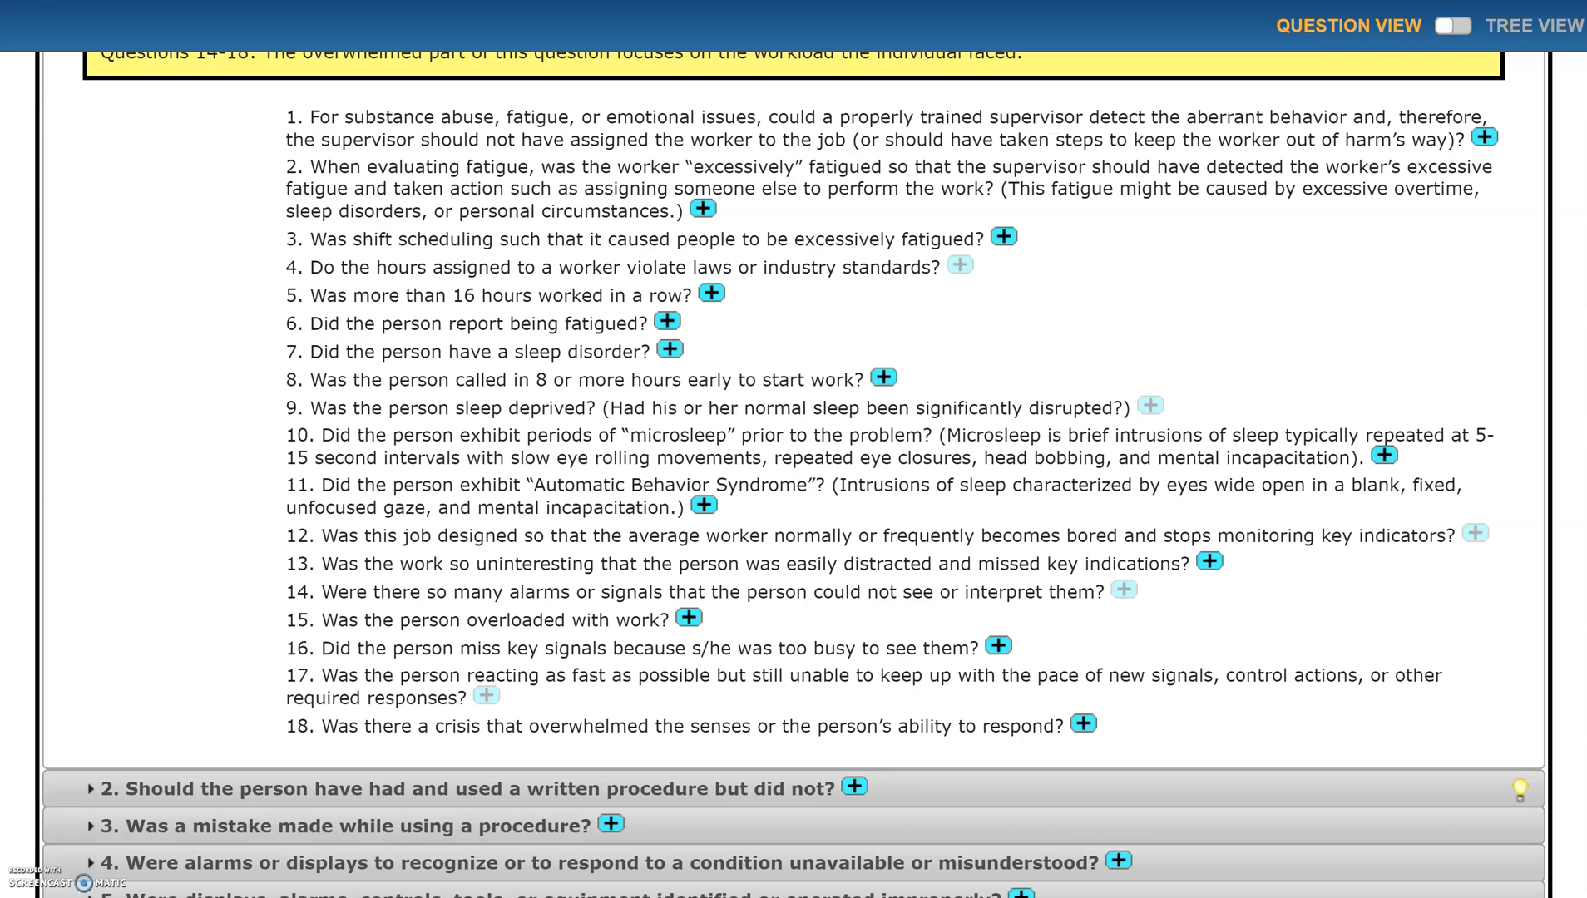
- Go back to the Fish Kill Investigation chart and review the added conditions in the Drop Zone
click(1453, 25)
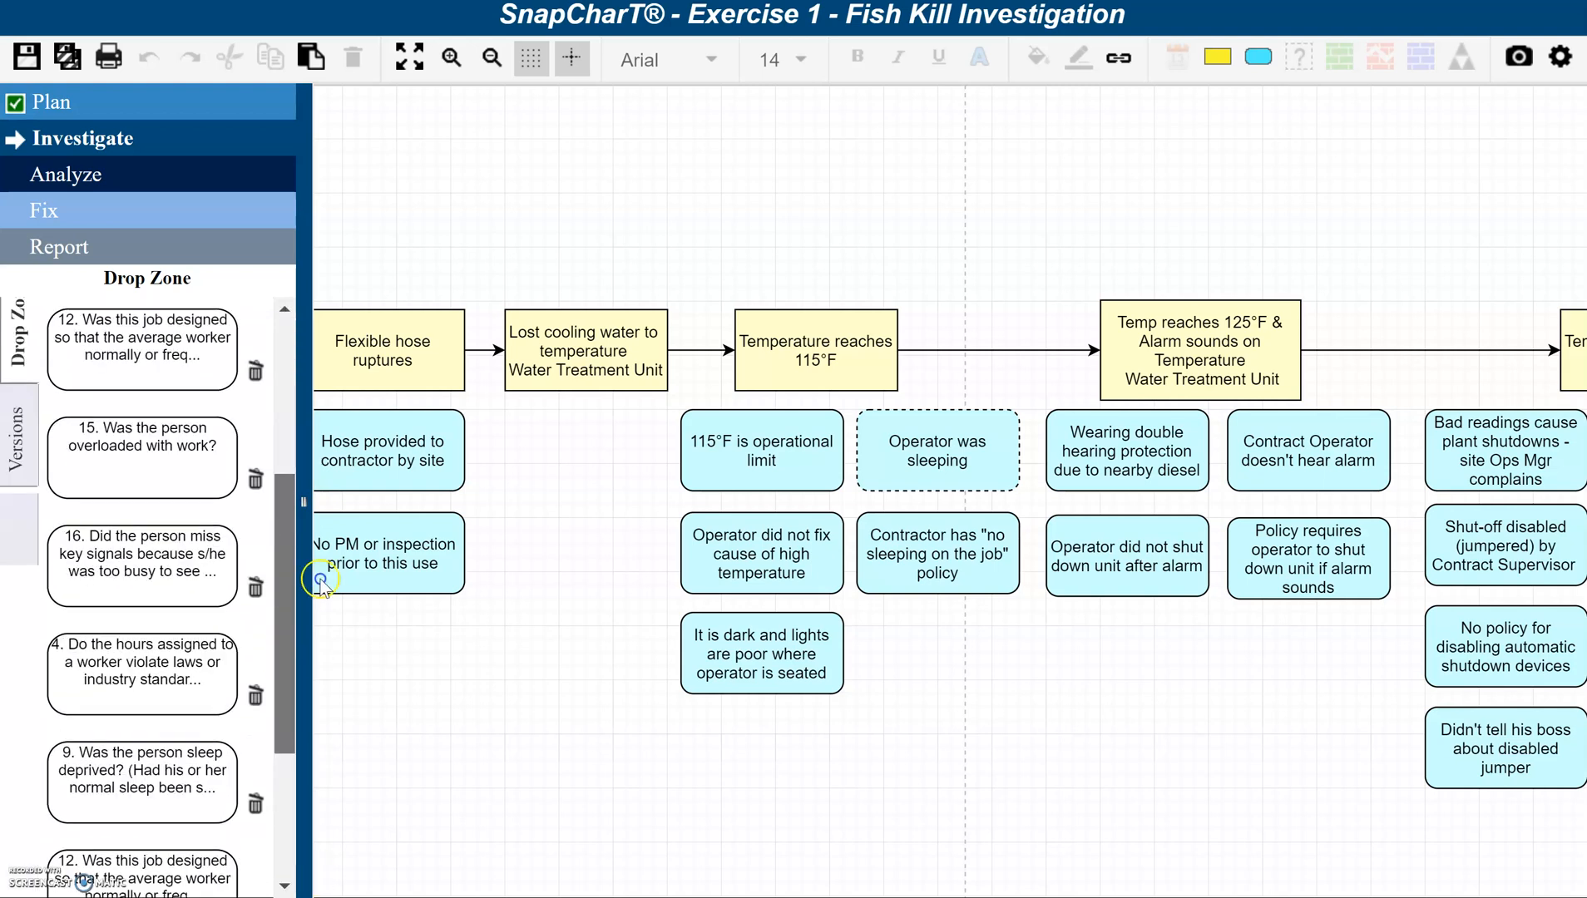
scroll(down, 3)
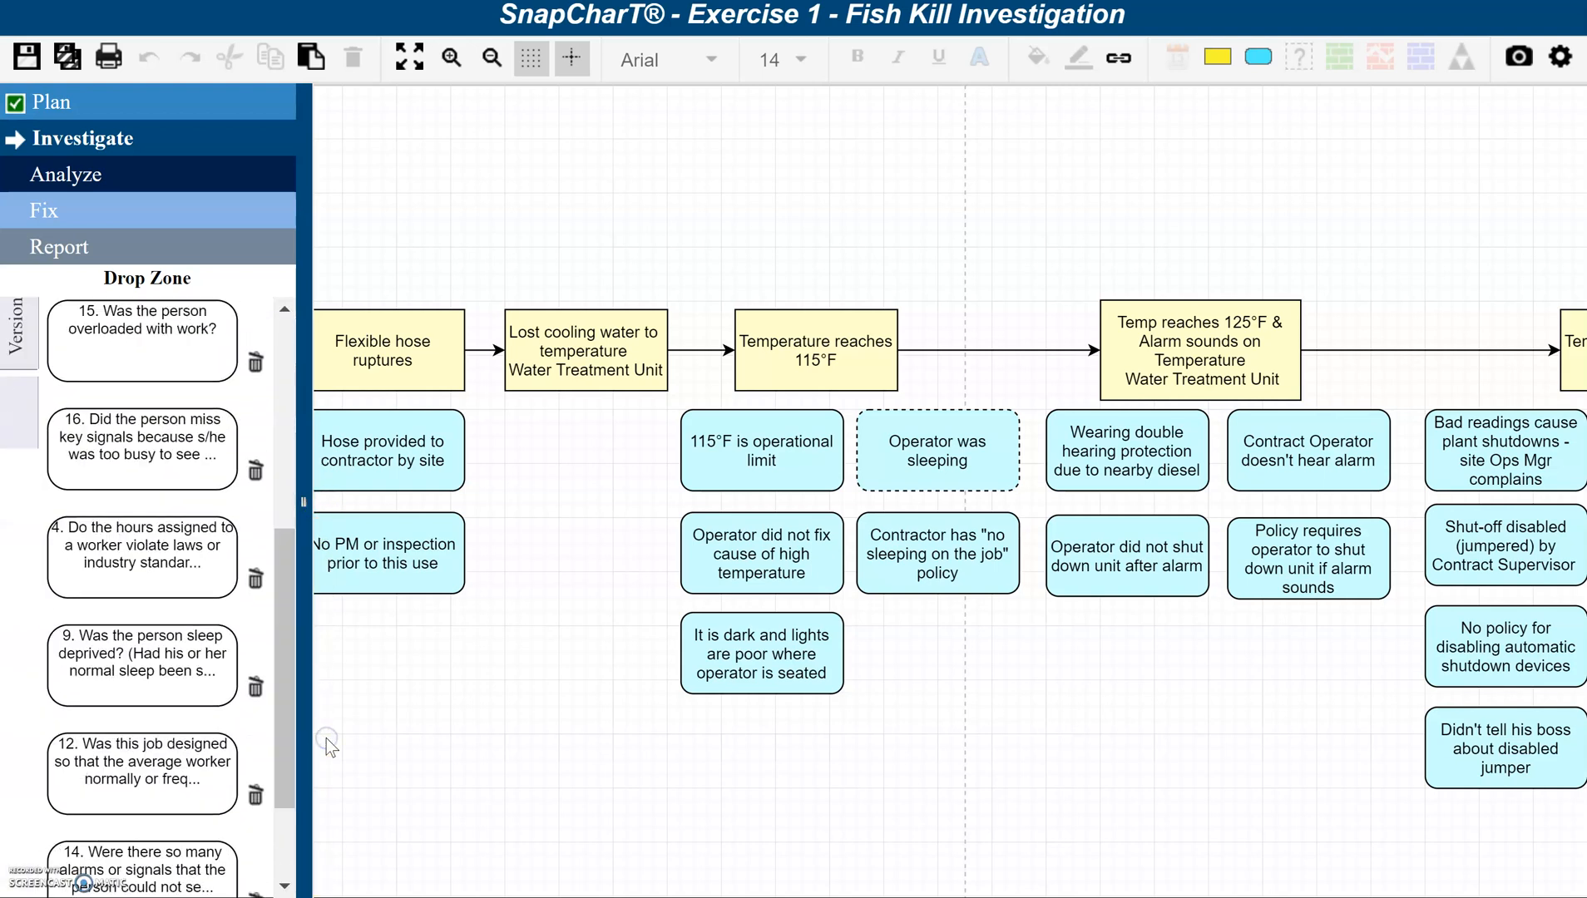